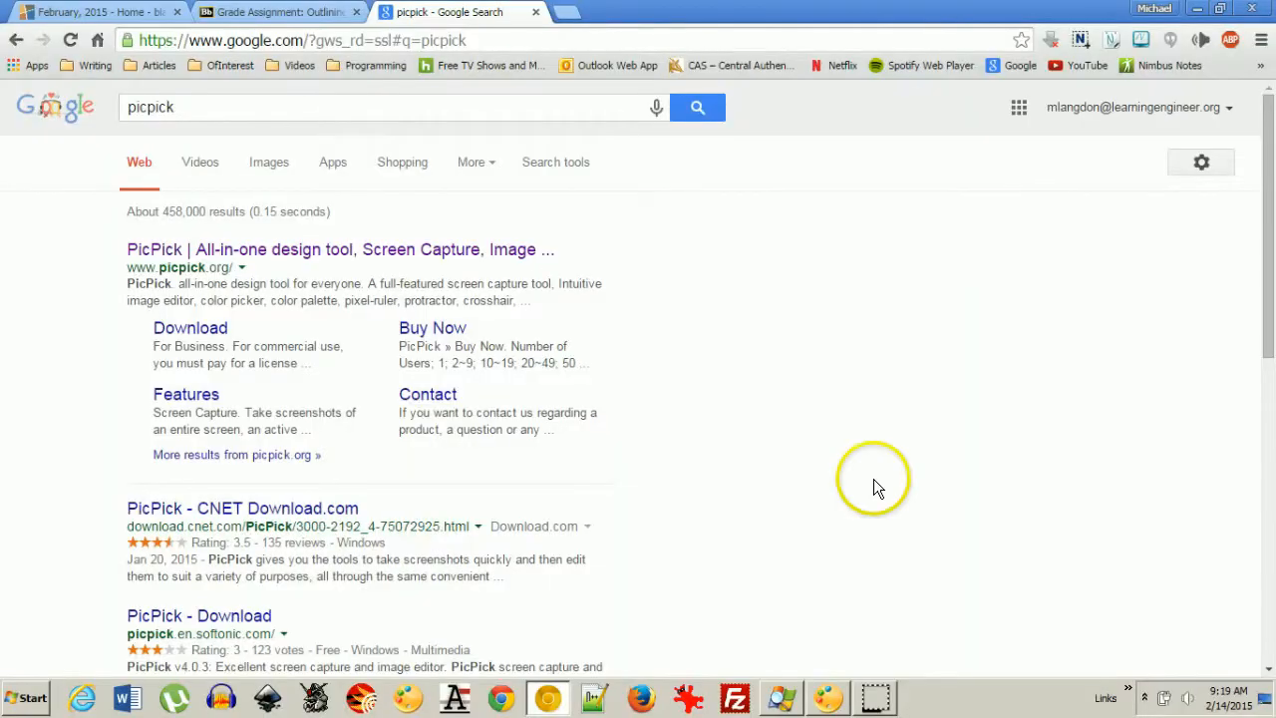
mouse_move(875, 487)
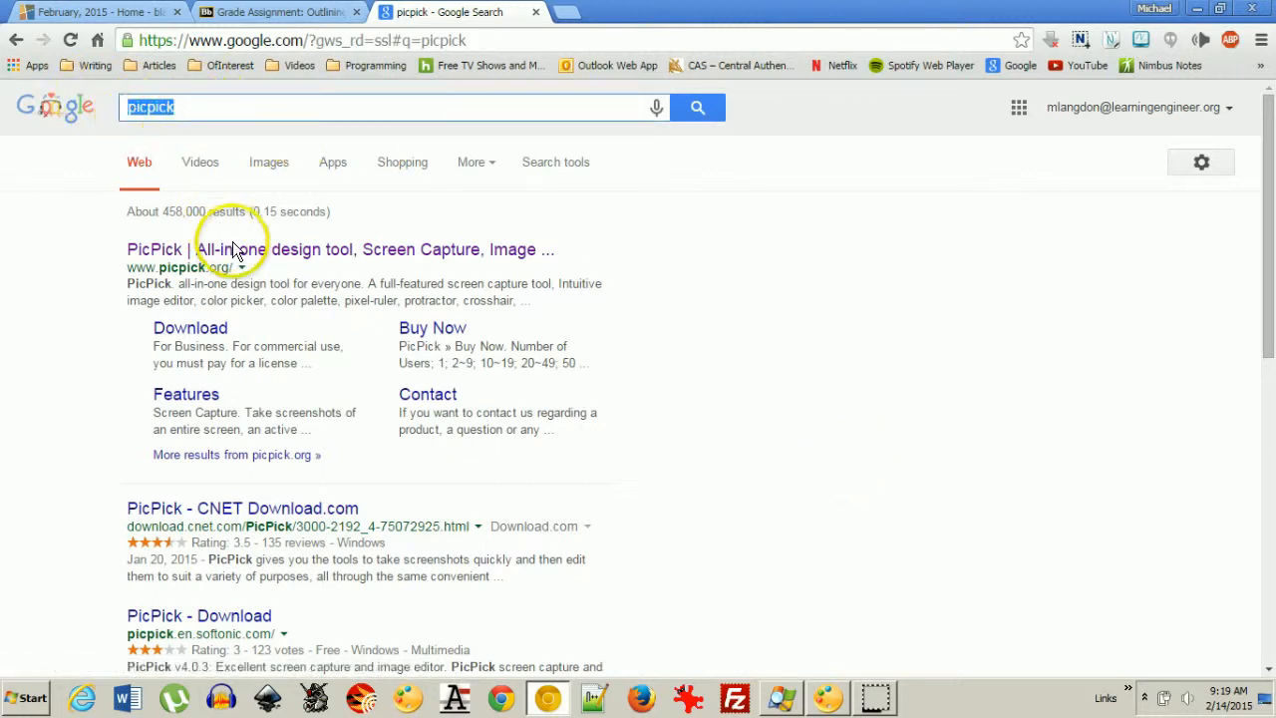
Reach the Portable Version download page on picpick.org, then switch back to the Blackboard grading tab
left_click(241, 249)
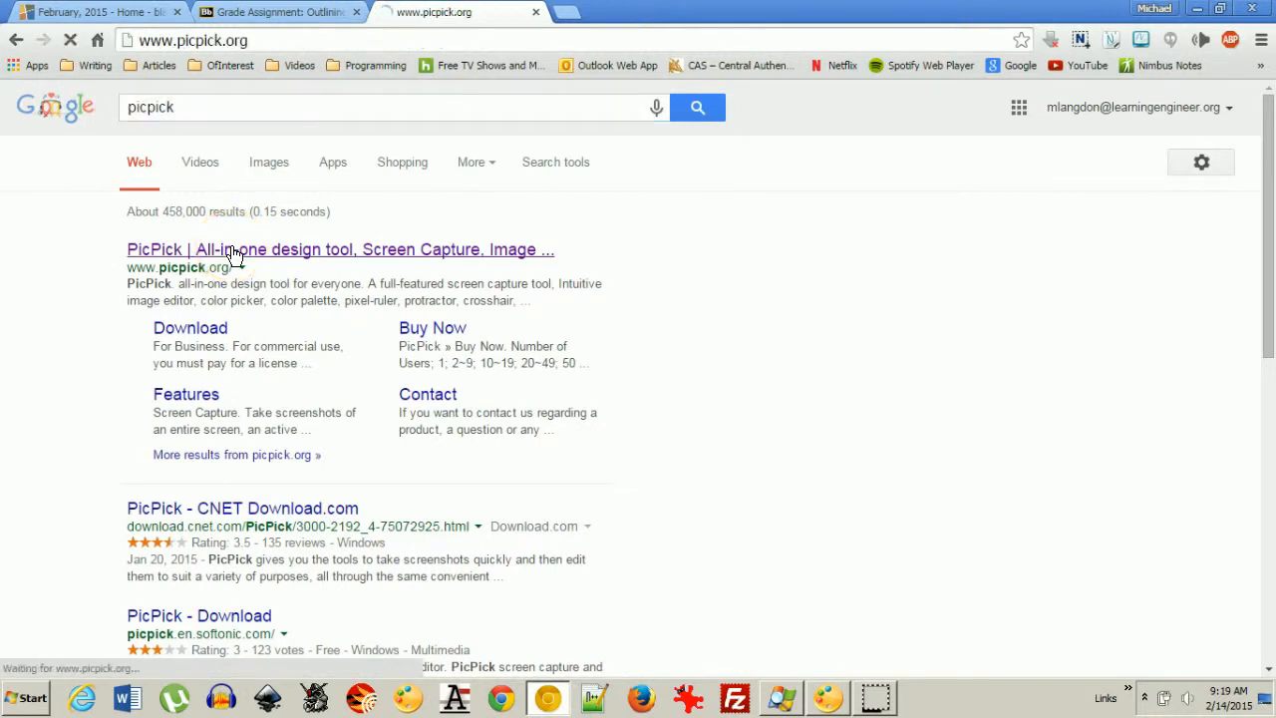
left_click(339, 249)
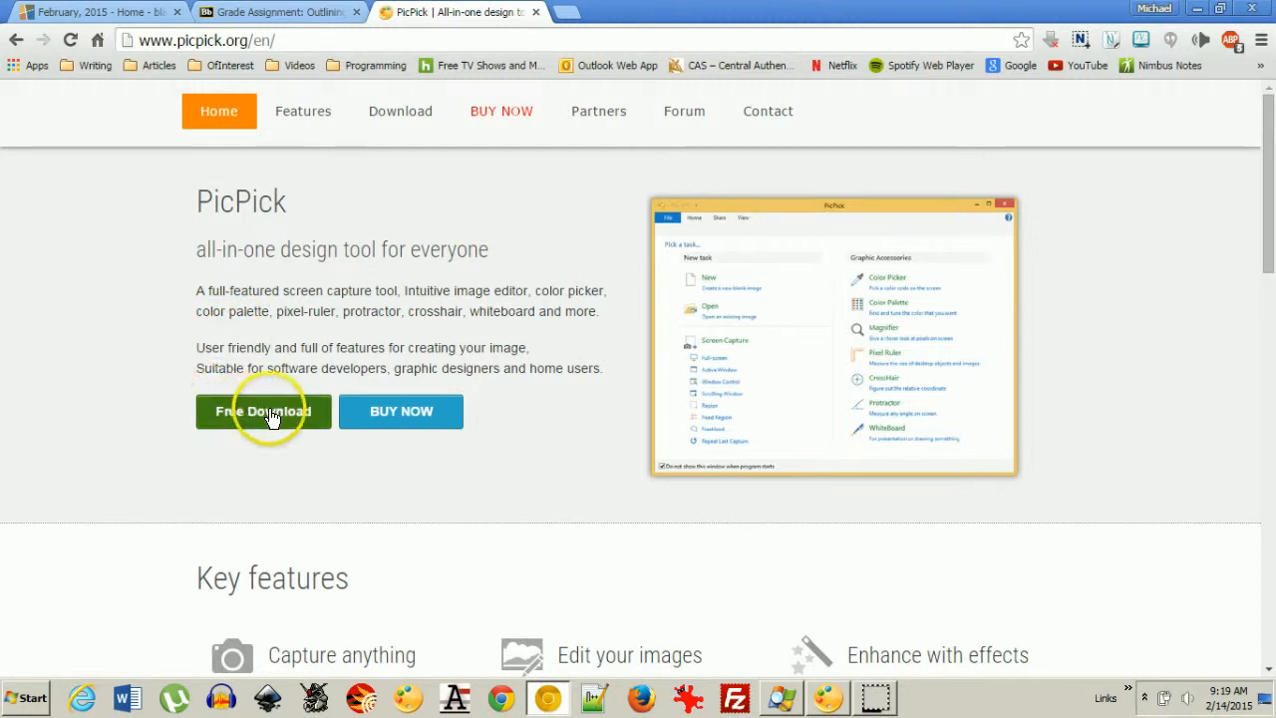
mouse_move(498, 403)
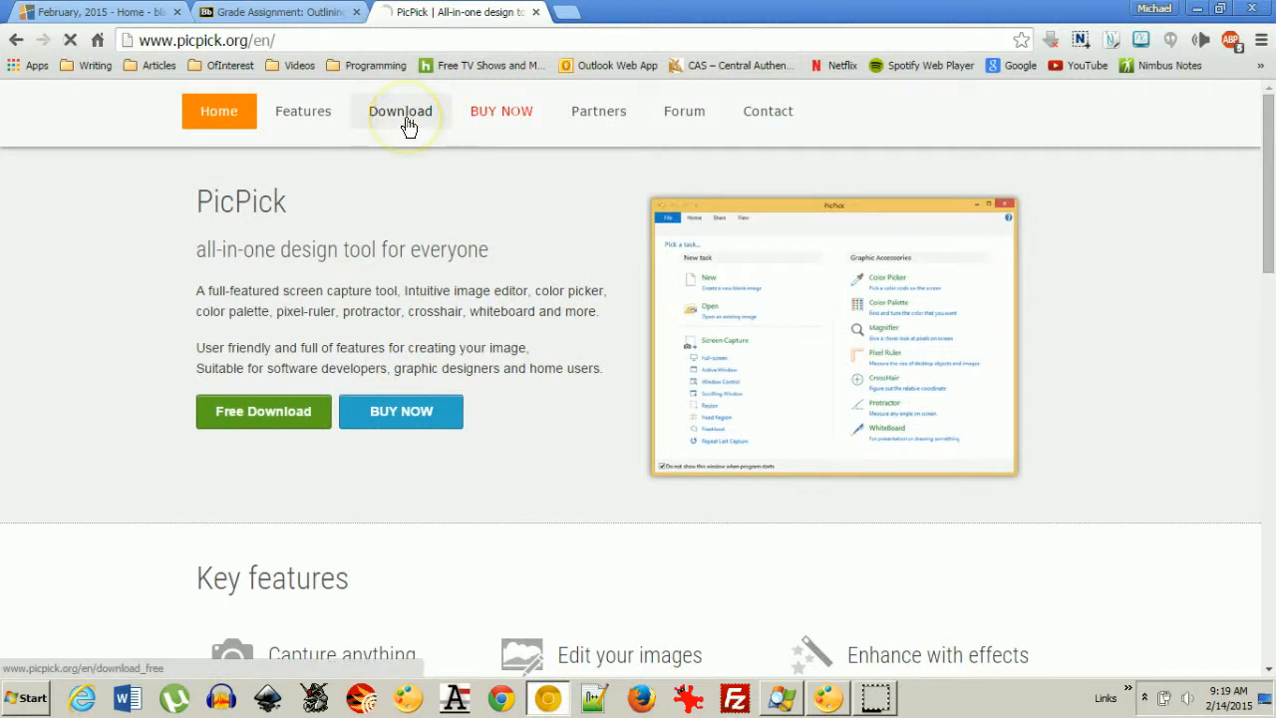
left_click(399, 112)
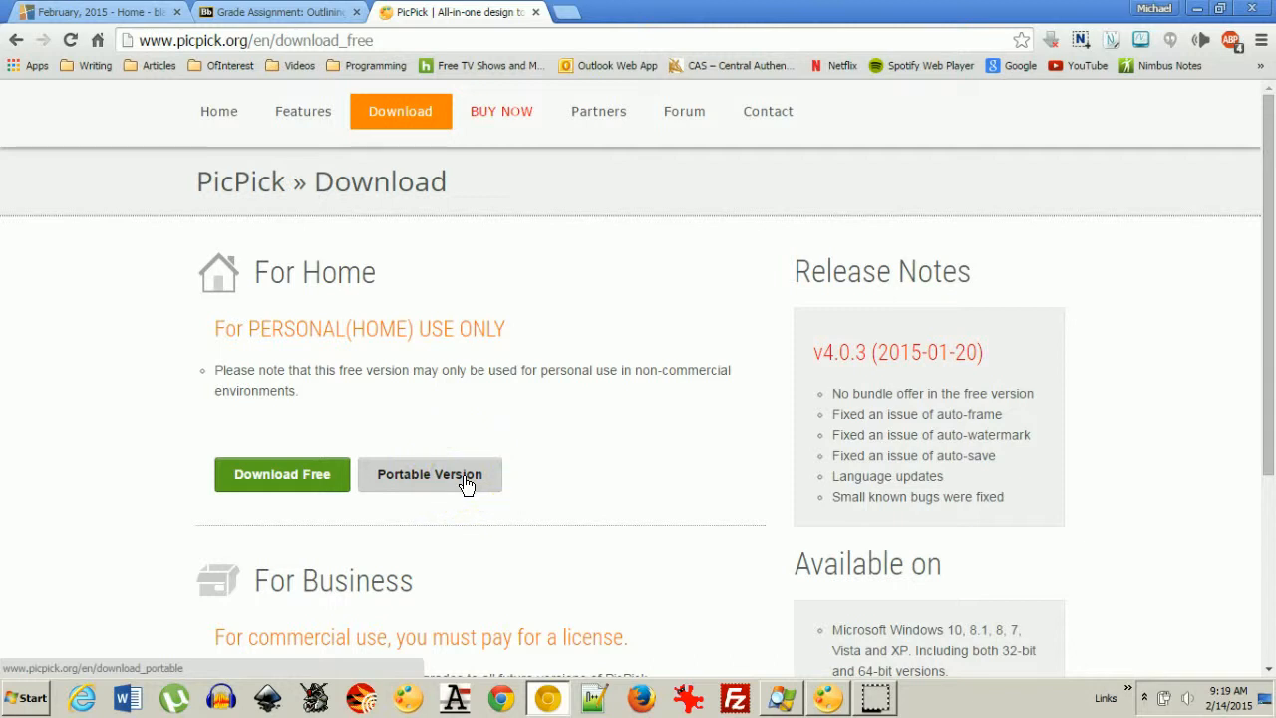
left_click(430, 475)
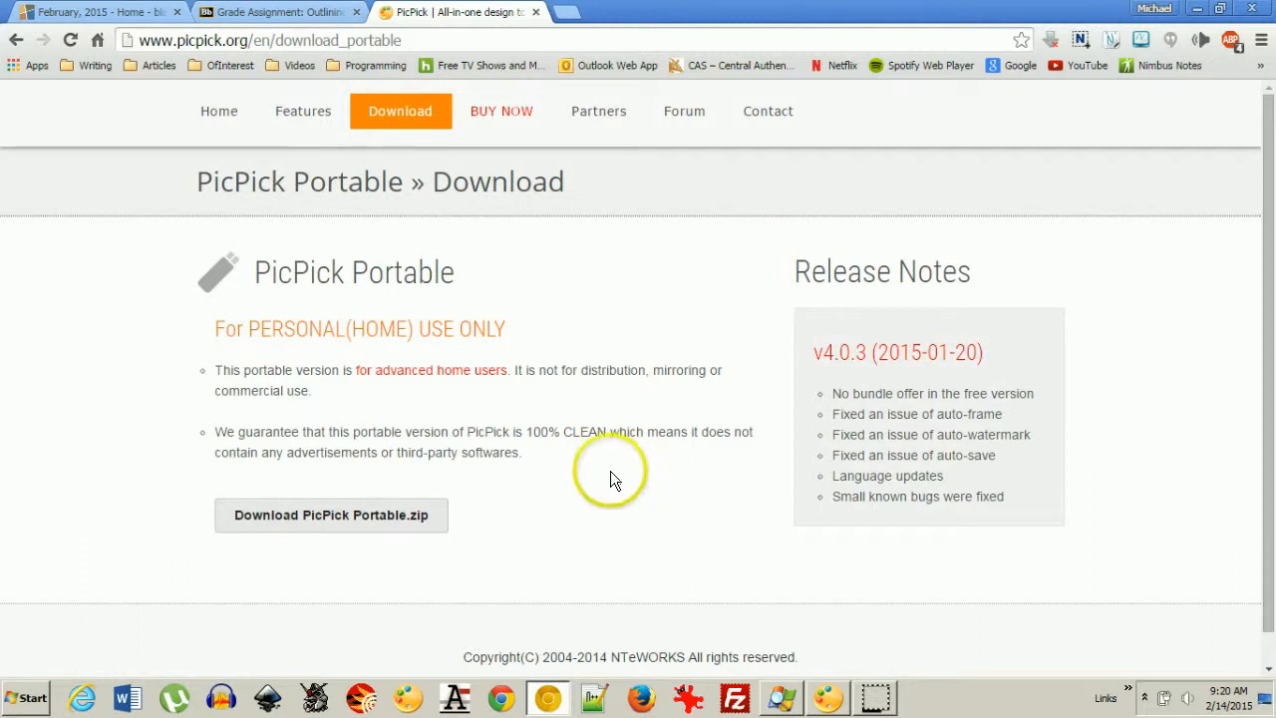
mouse_move(554, 78)
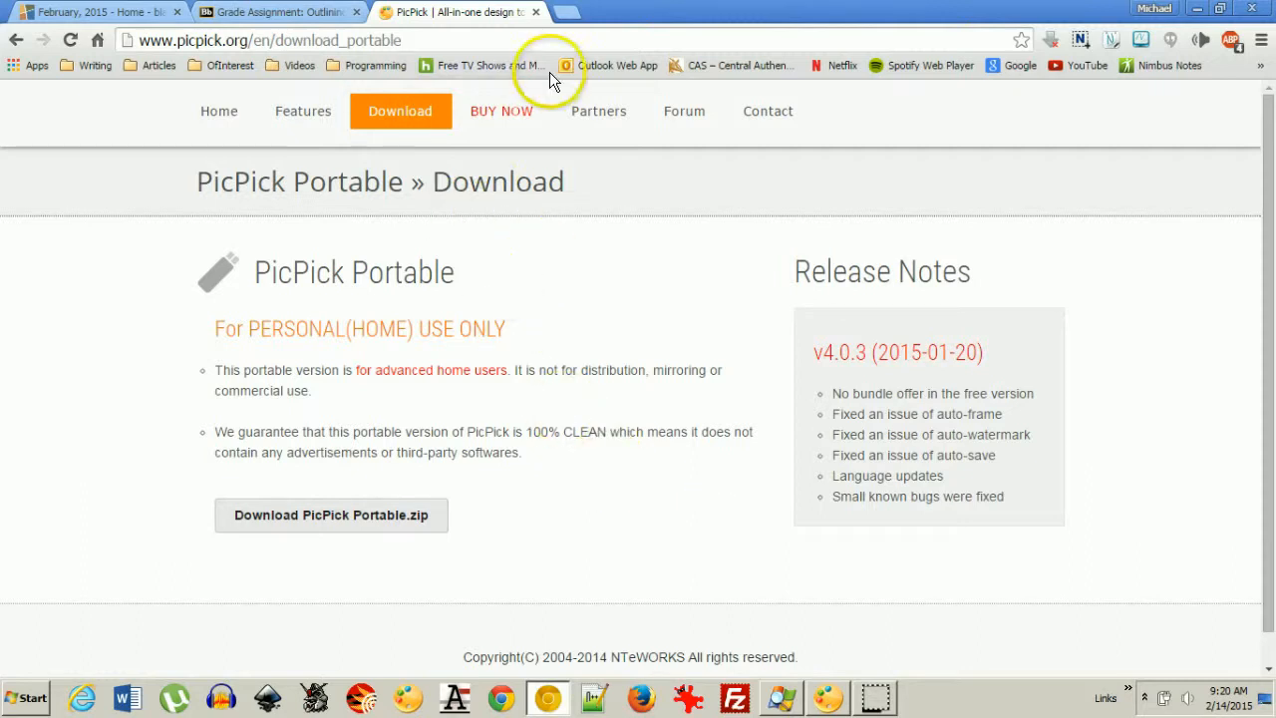
left_click(269, 12)
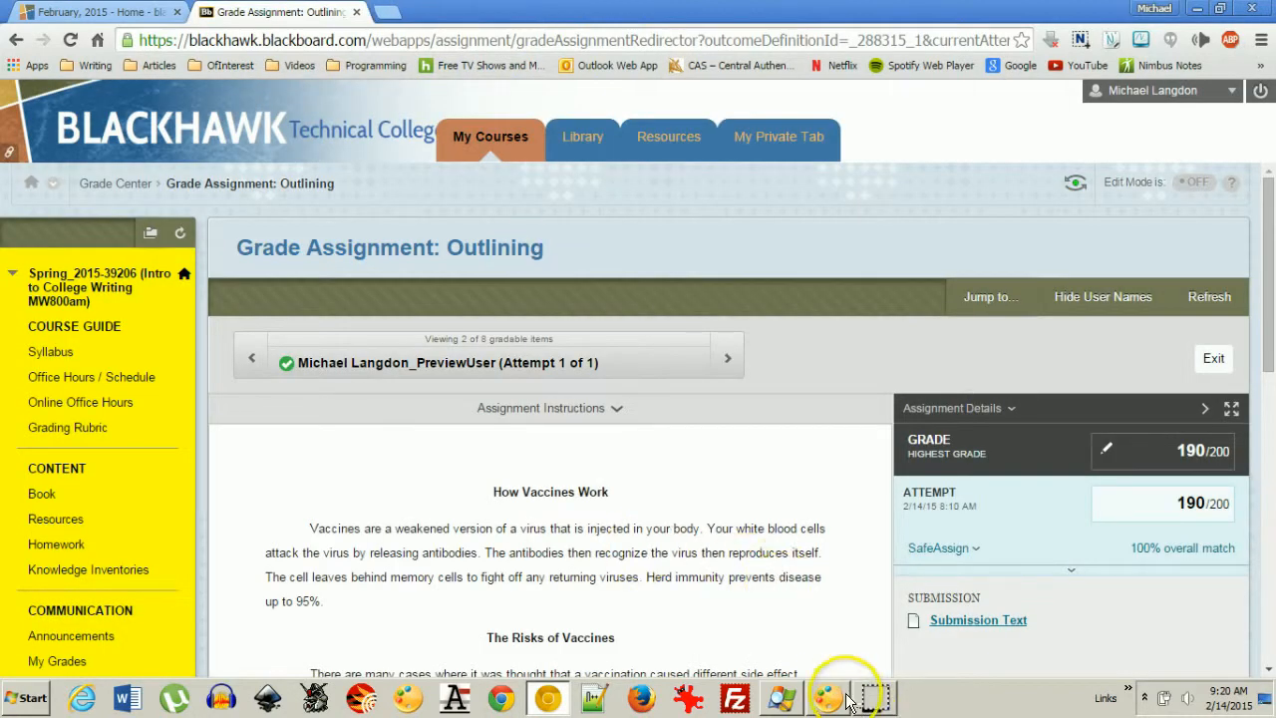
Collapse the left course menu on the Grade Assignment page and start PicPick
left_click(827, 698)
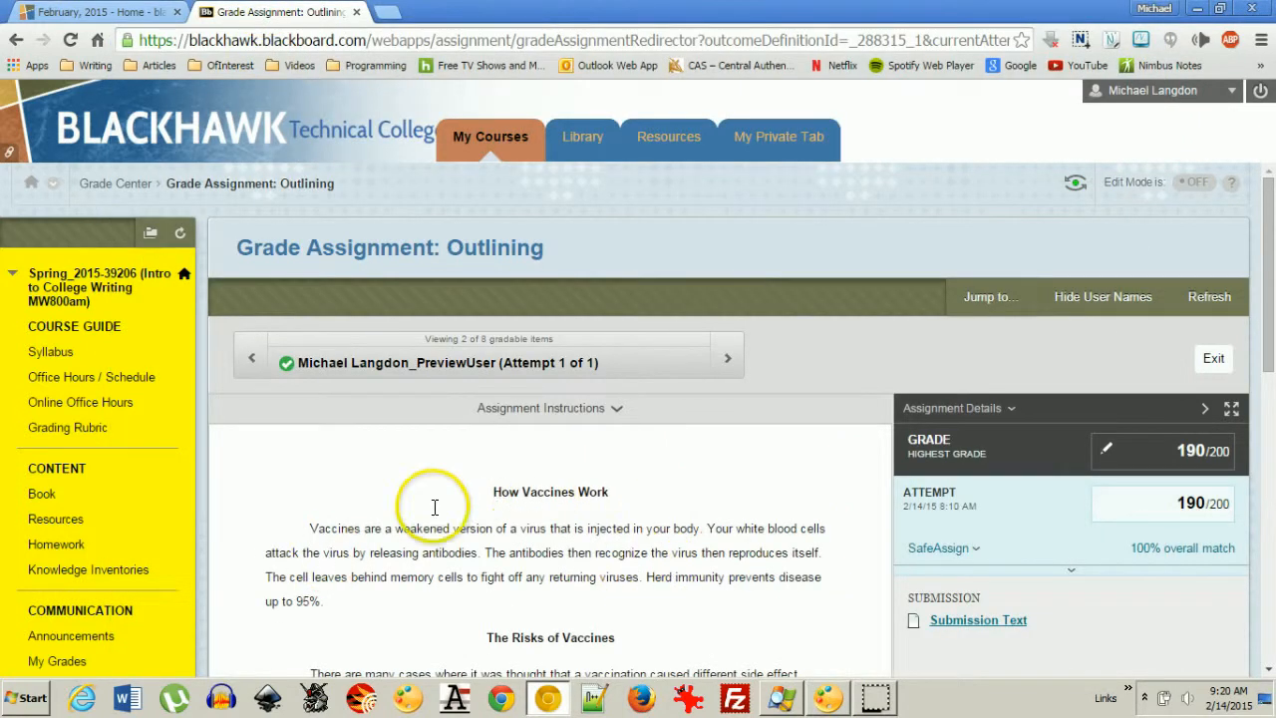
mouse_move(654, 519)
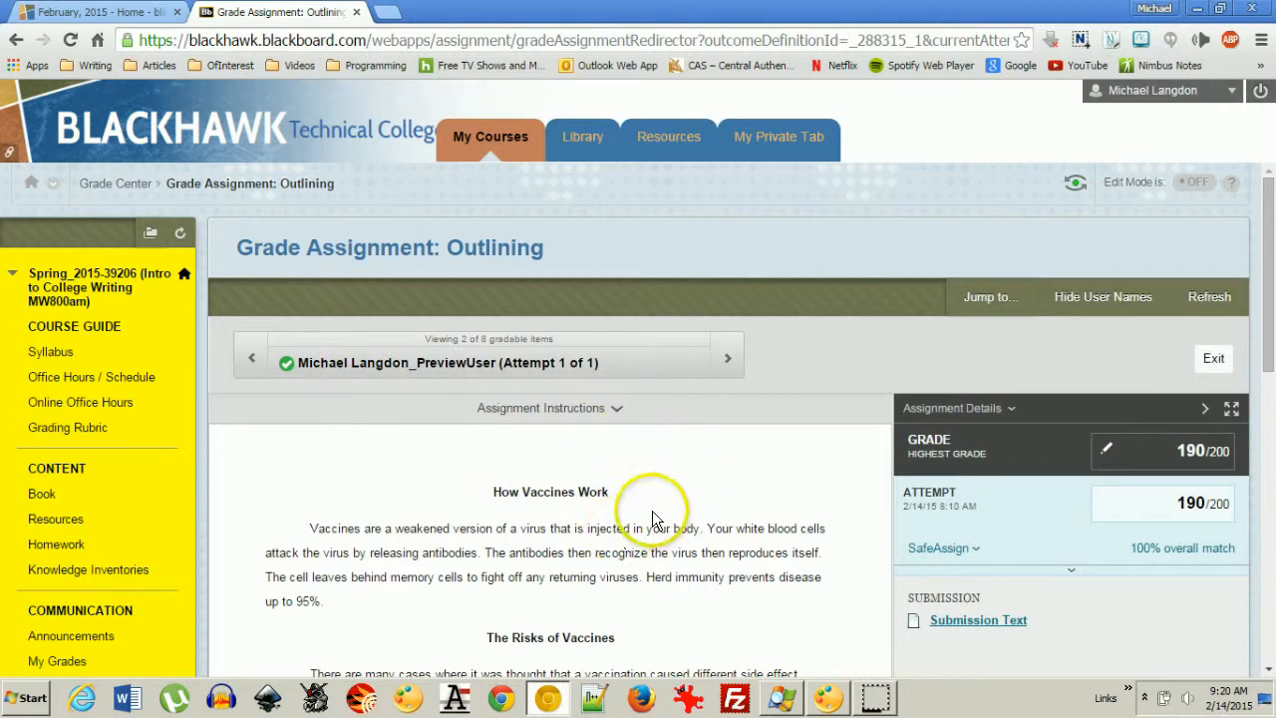
mouse_move(203, 417)
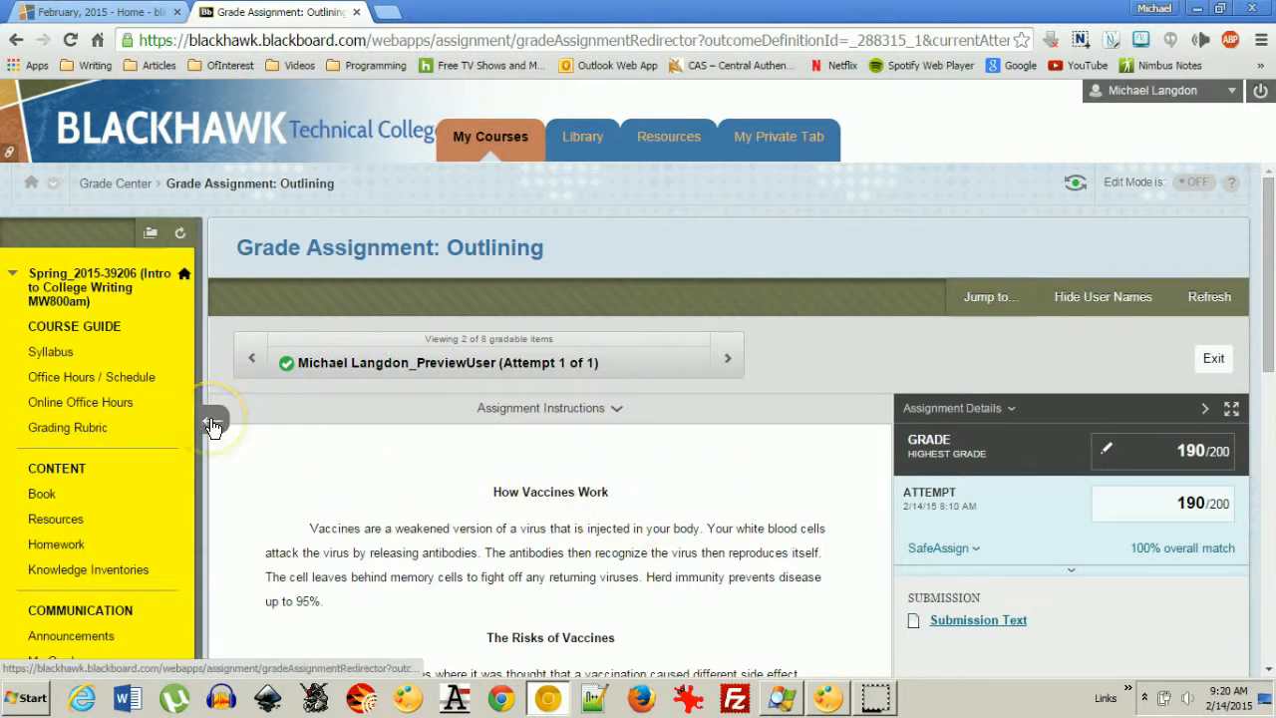
mouse_move(212, 422)
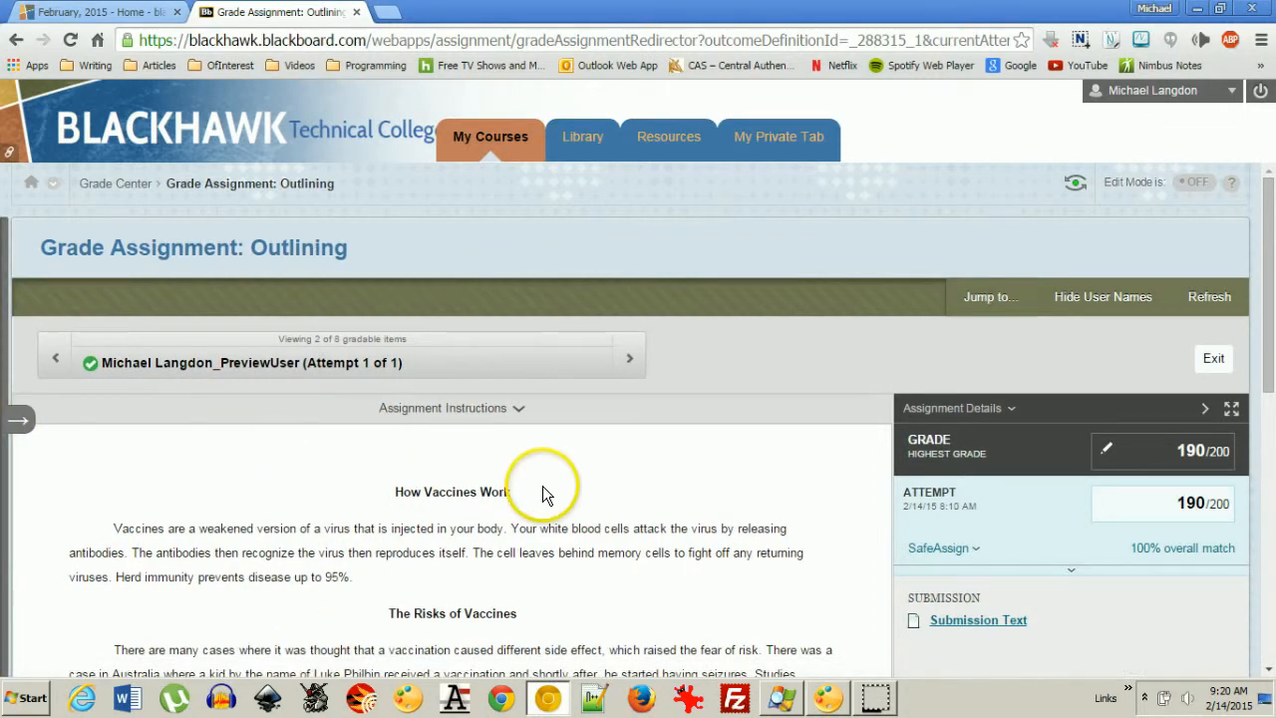
left_click(827, 698)
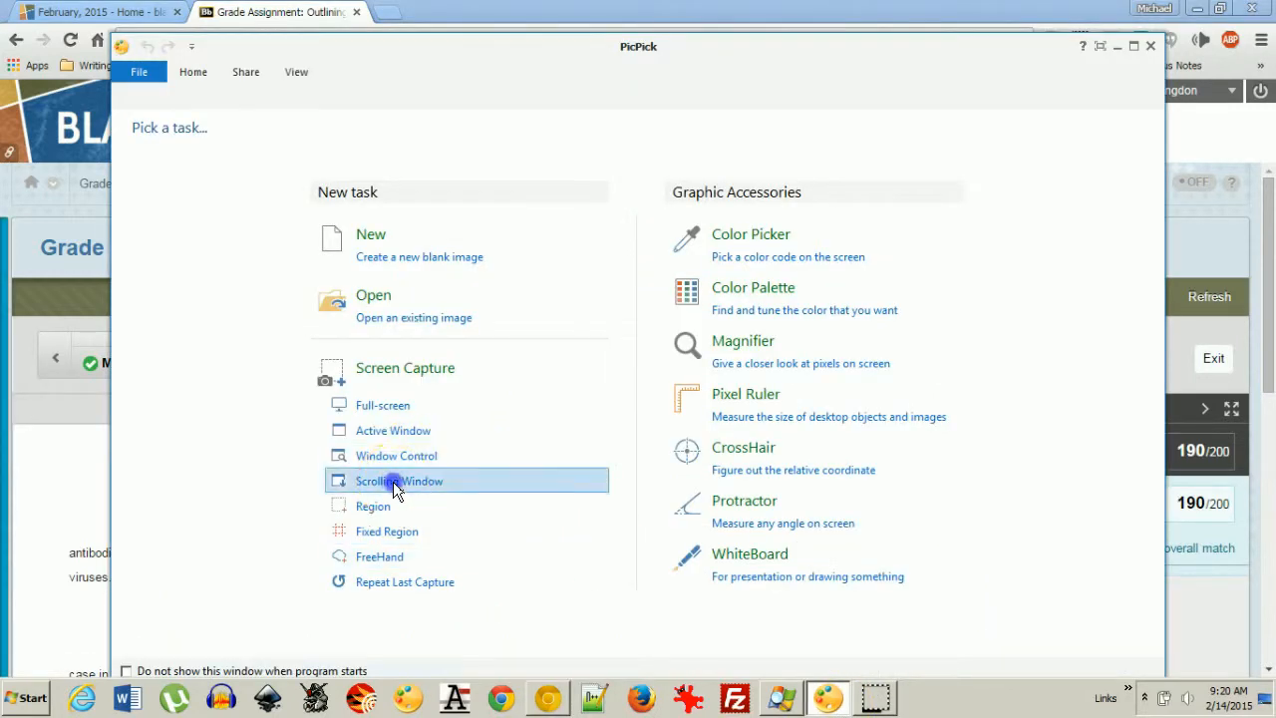
Take a Scrolling Window capture of the Blackboard page and scroll the editor down to the essay text
left_click(398, 480)
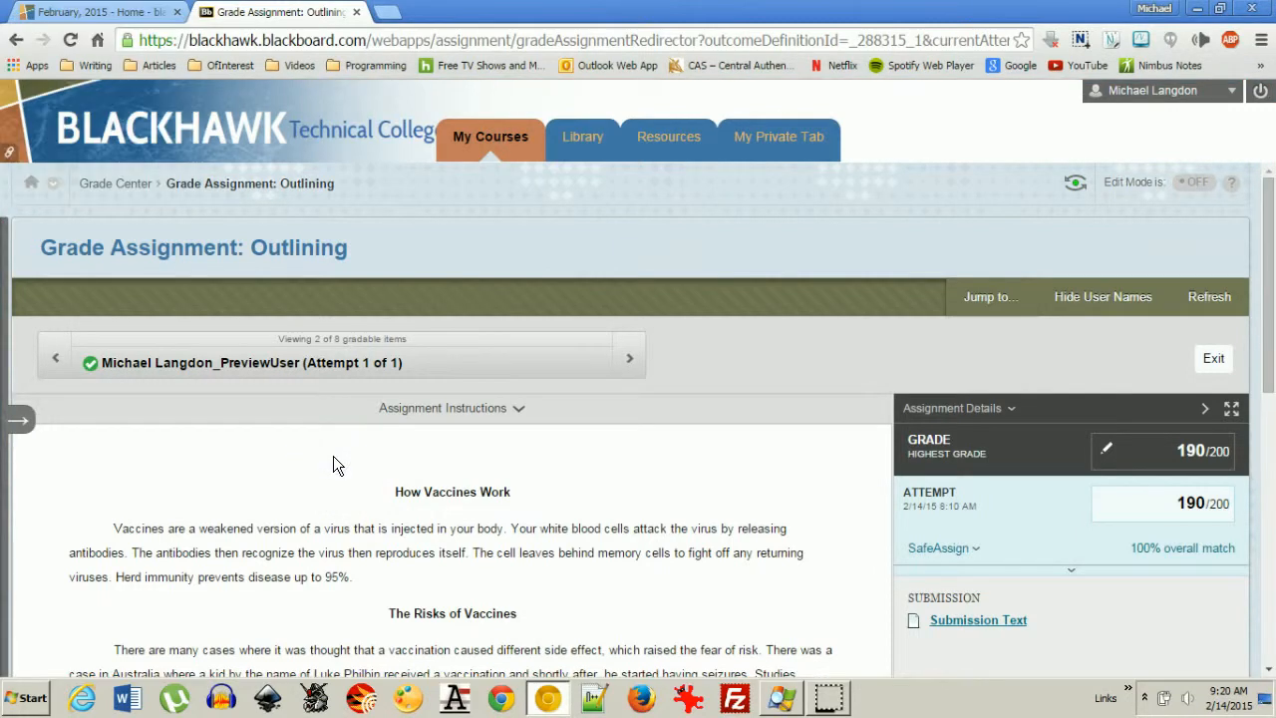
scroll("down", 3)
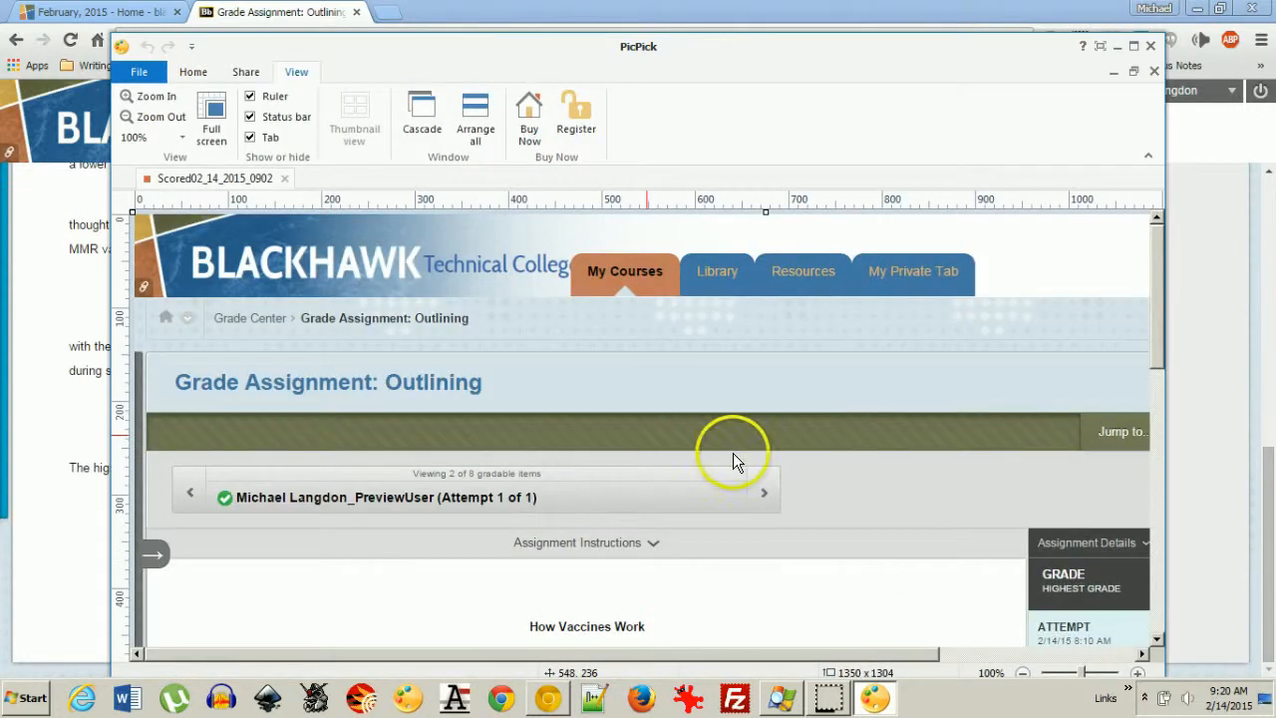
mouse_move(1013, 329)
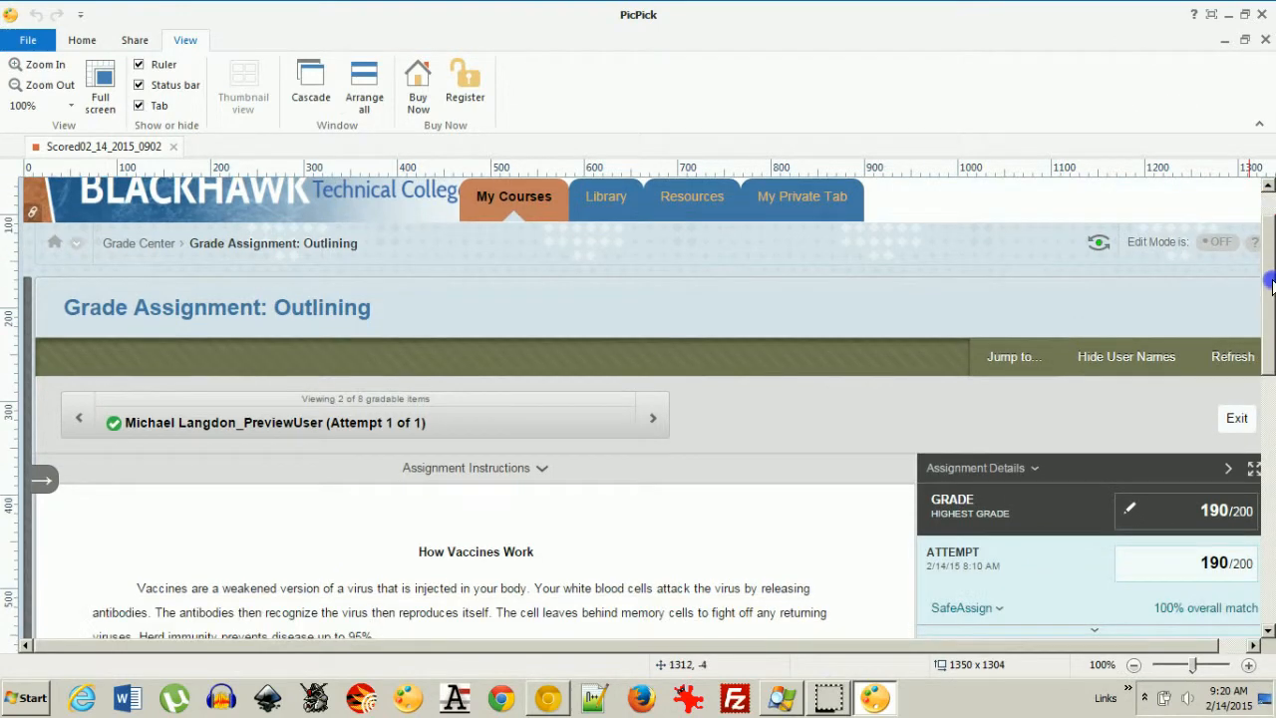
scroll("down", 3)
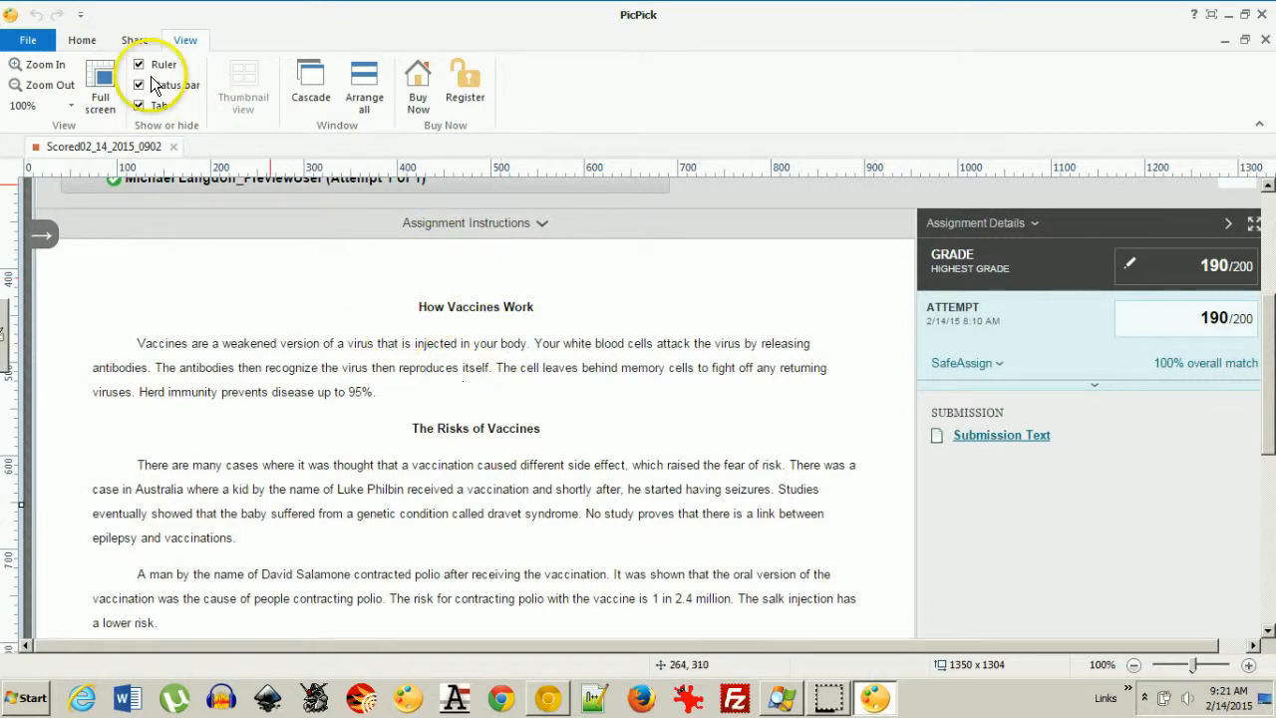
left_click(82, 40)
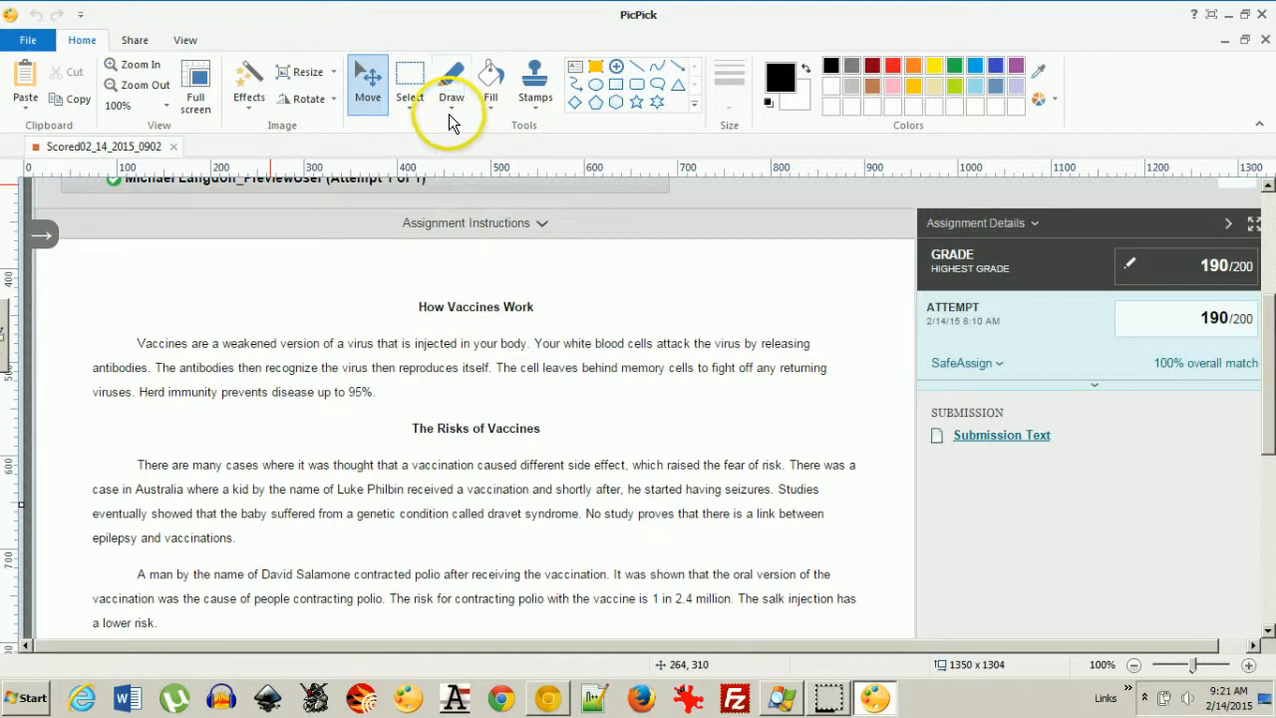
With red freehand Draw, circle 'itself' and 'returning' with an arrow, undoing the handwritten comment strokes
left_click(451, 104)
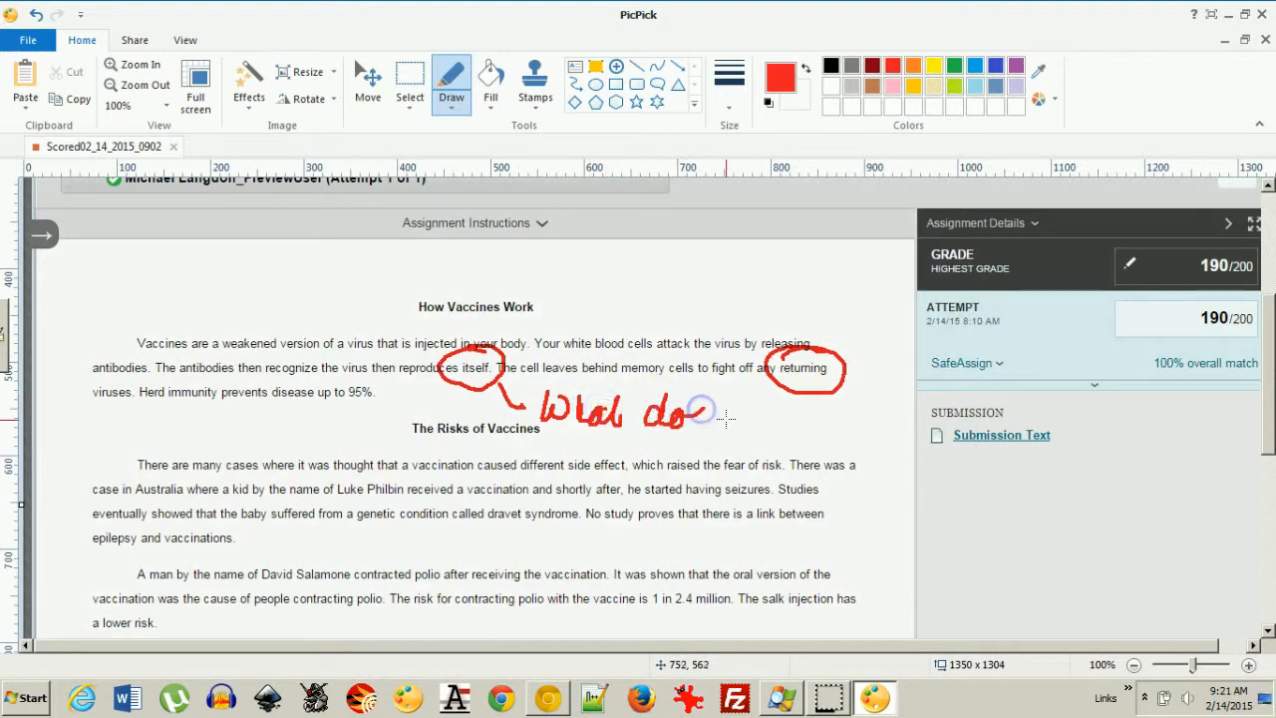
left_click_drag(718, 413, 793, 429)
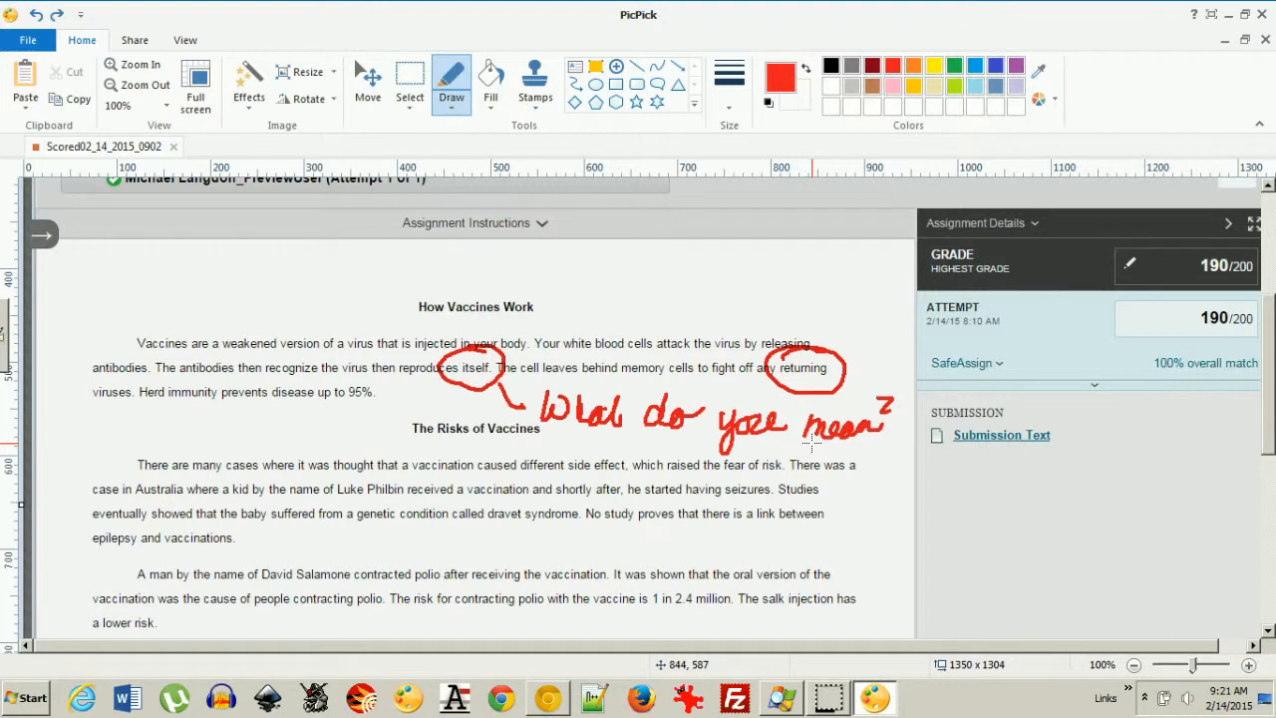
key("ctrl+z")
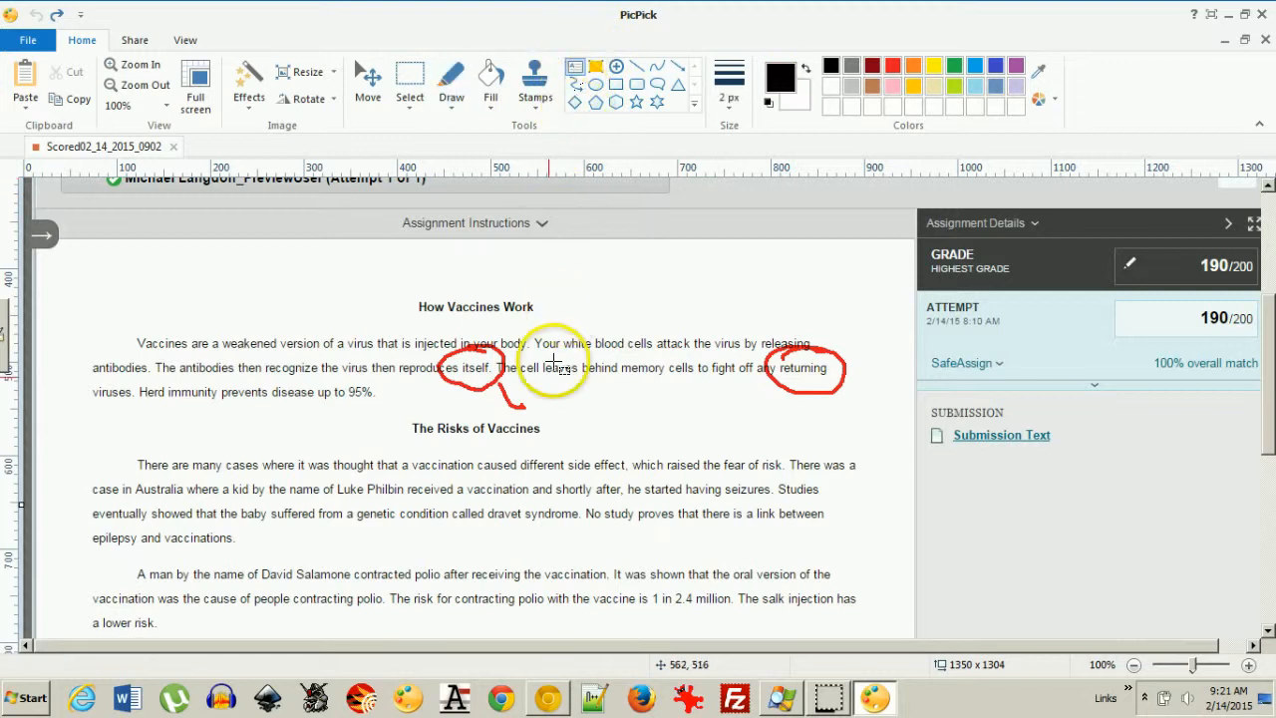
Add a text box under the arrow reading 'What do you mean? The virus or the antibodies?'
left_click_drag(550, 389, 760, 455)
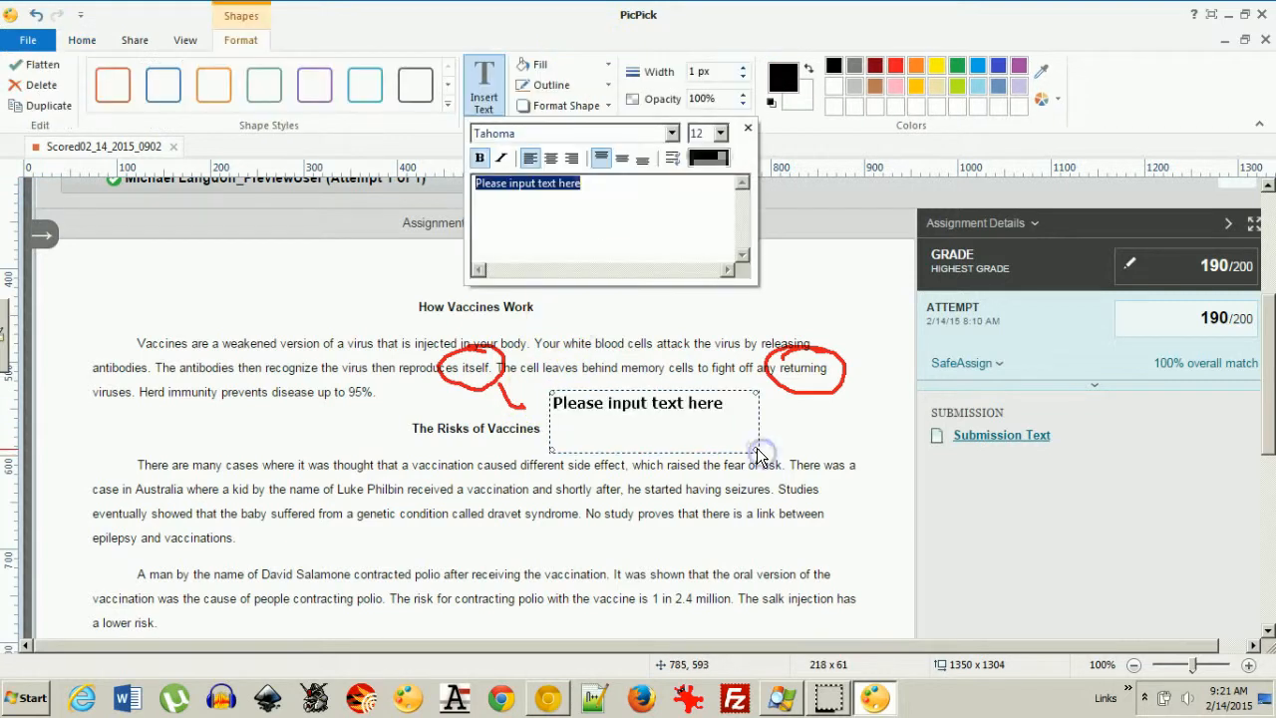
type("What do yiu")
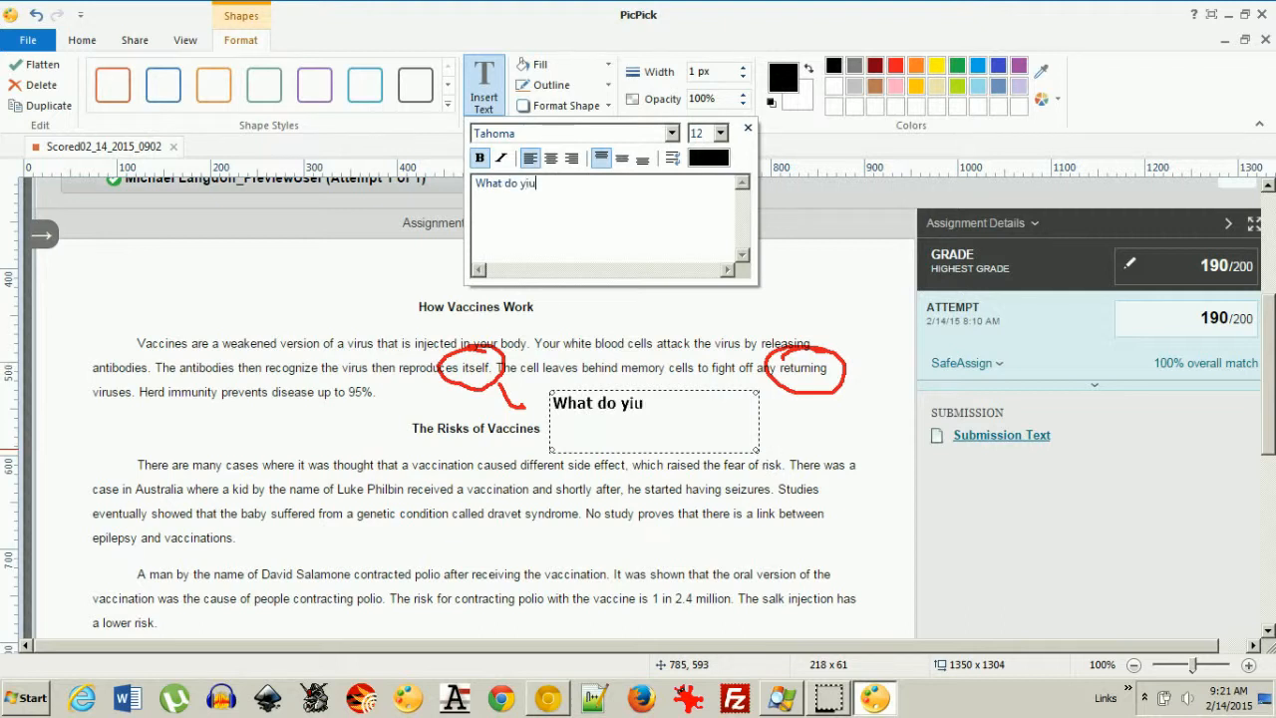
type("you")
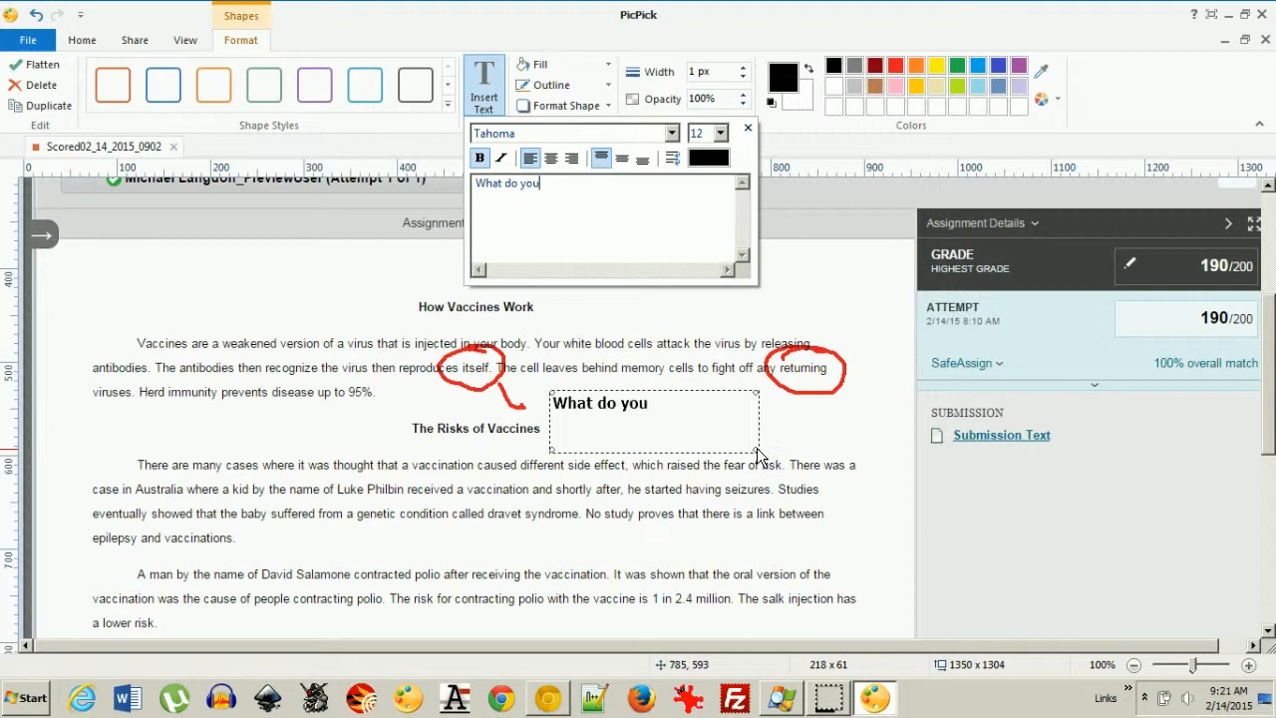
type("mean?")
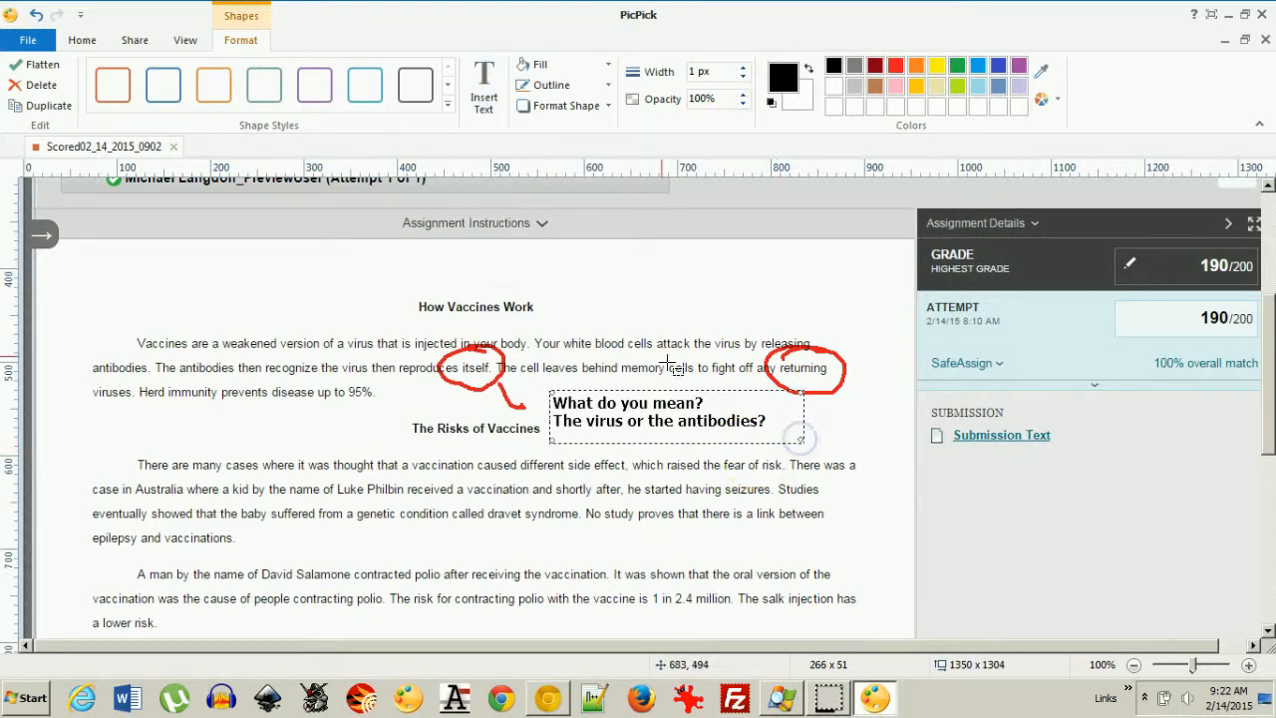
left_click(534, 83)
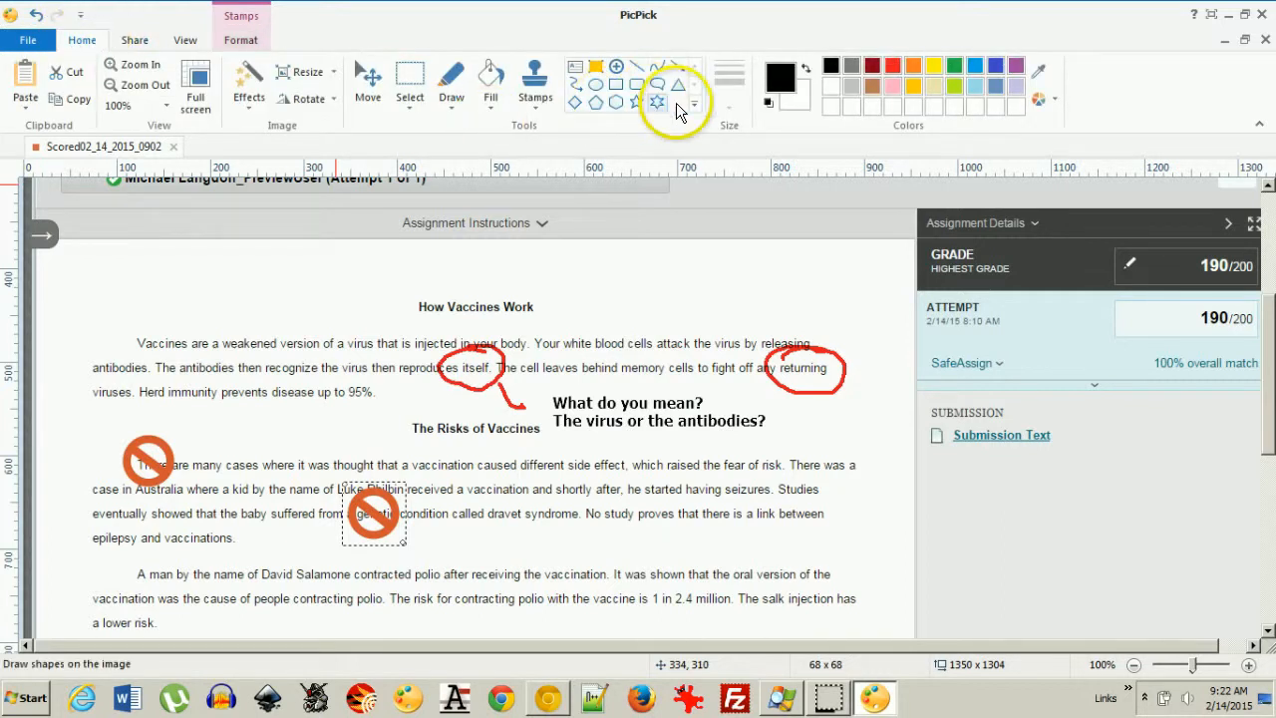
Place no-entry prohibition stamps over parts of the essay's second paragraph
left_click(534, 83)
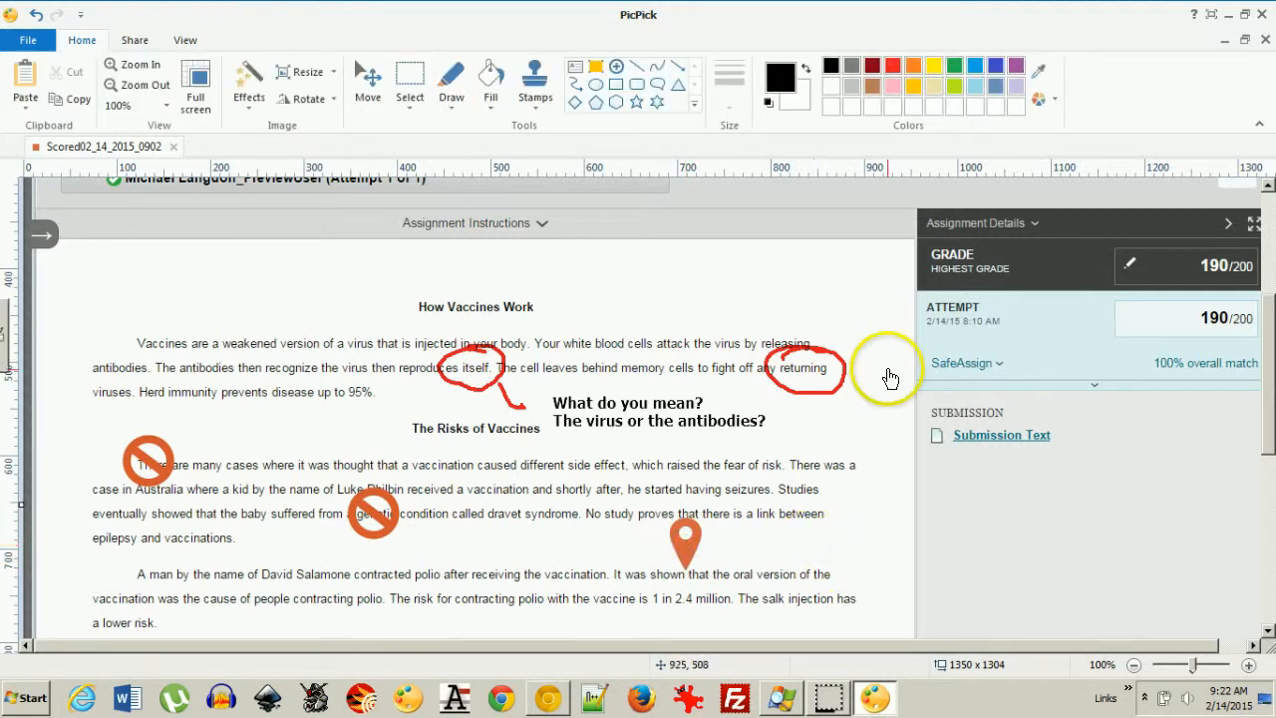
Circle '24 weeks' in red and place map-pin stamps beside the Conclusion paragraph
scroll("down", 3)
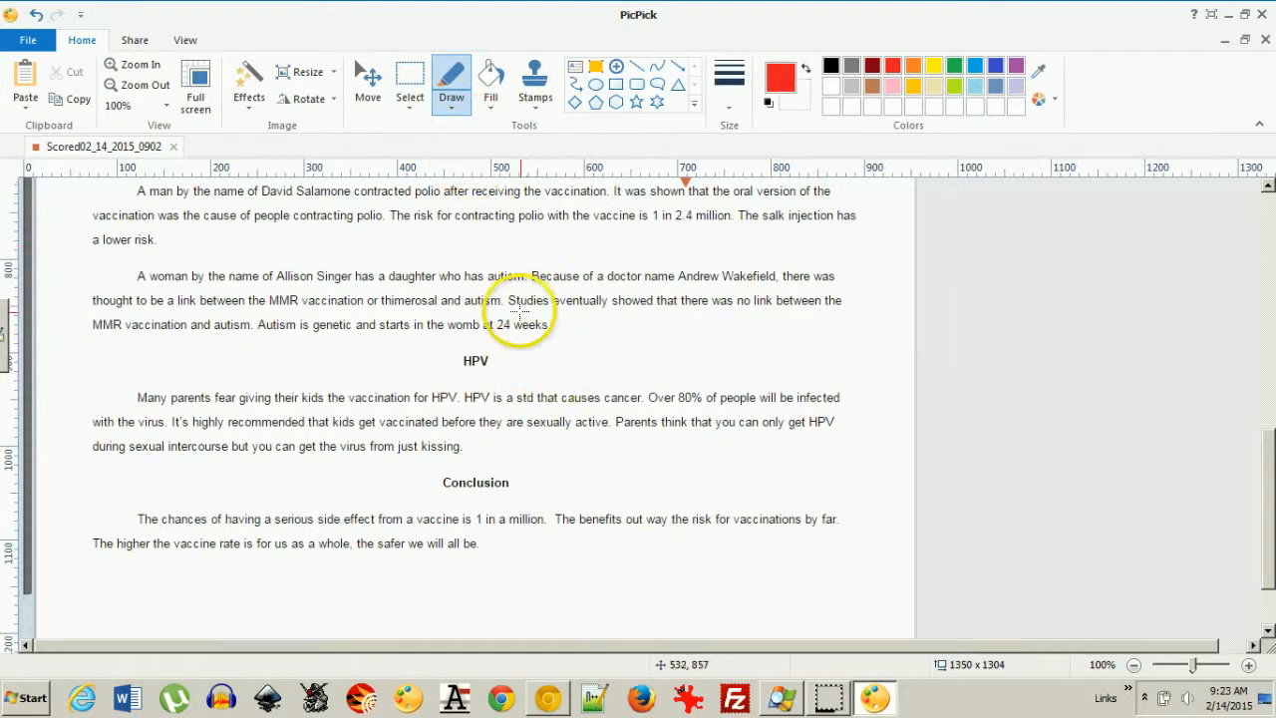
left_click_drag(388, 447, 455, 446)
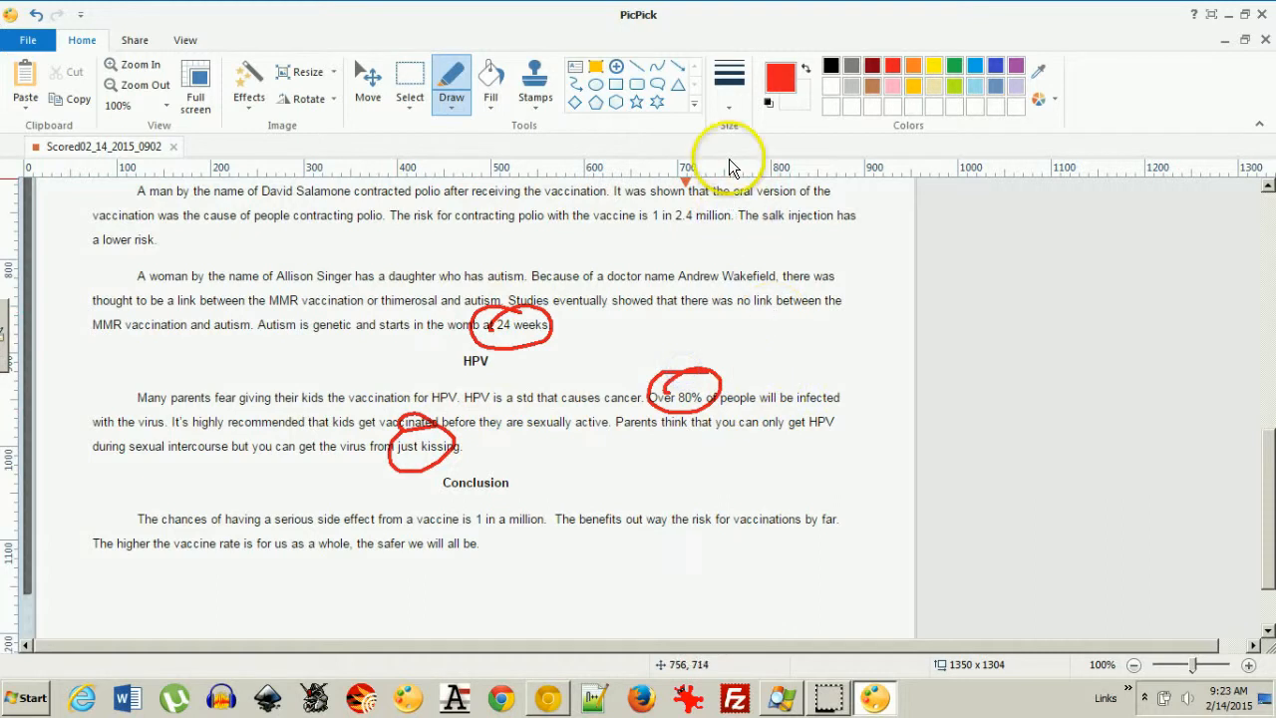
left_click(534, 83)
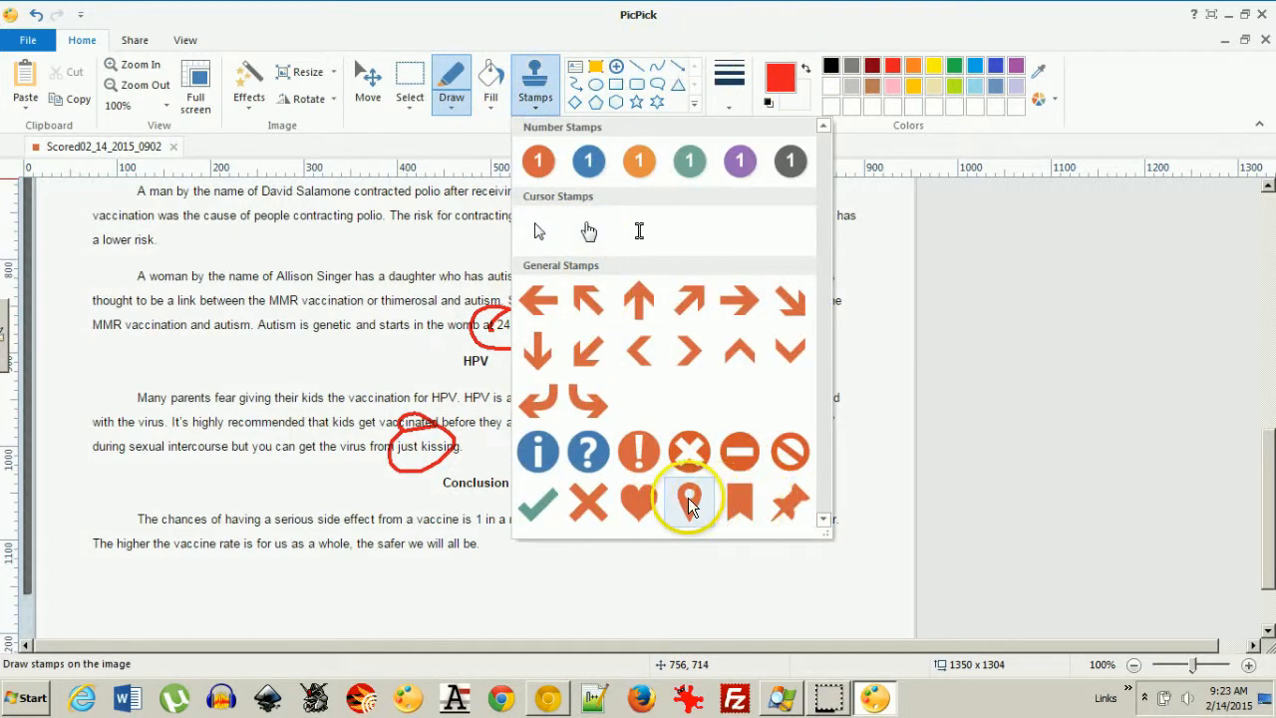
left_click(685, 503)
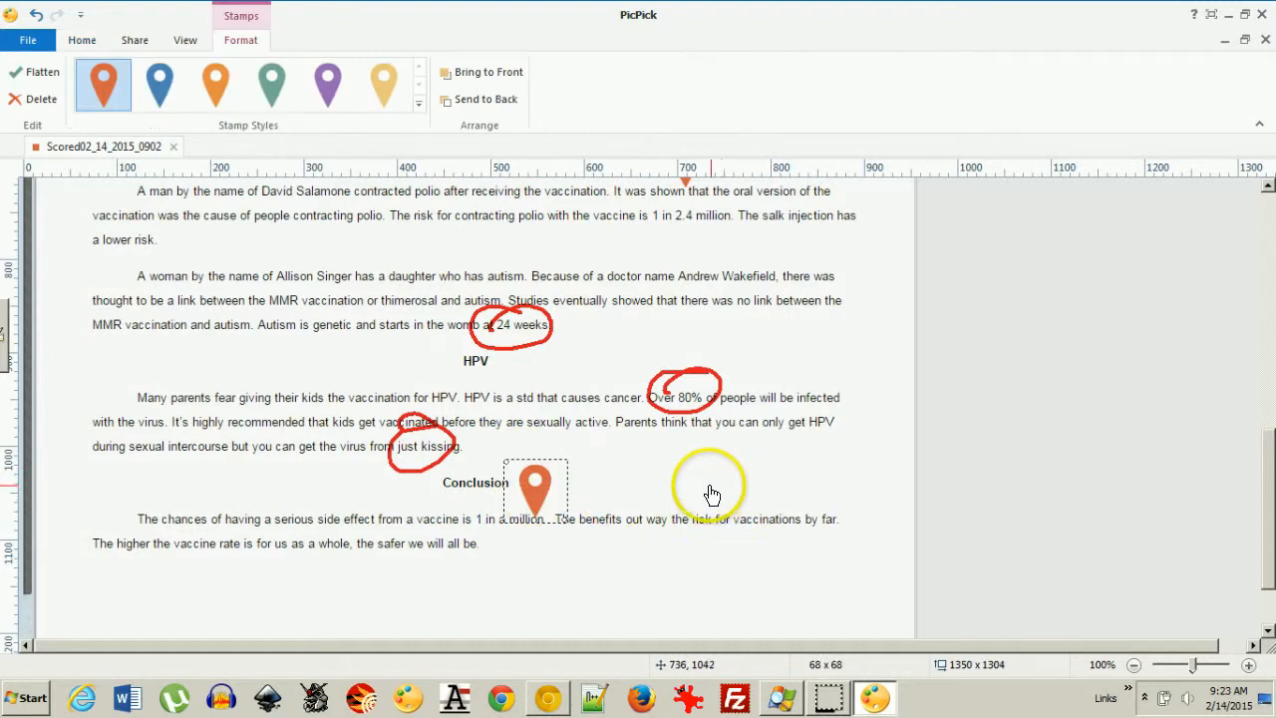
left_click_drag(534, 488, 247, 495)
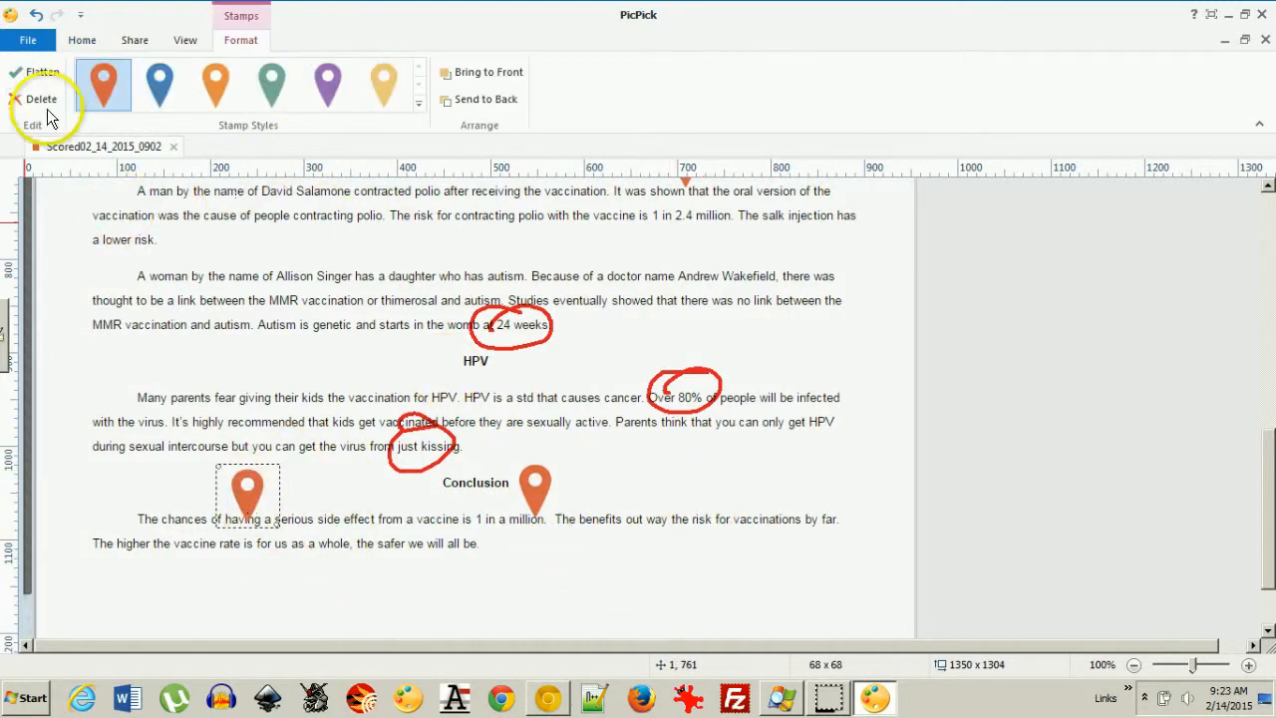
left_click(82, 39)
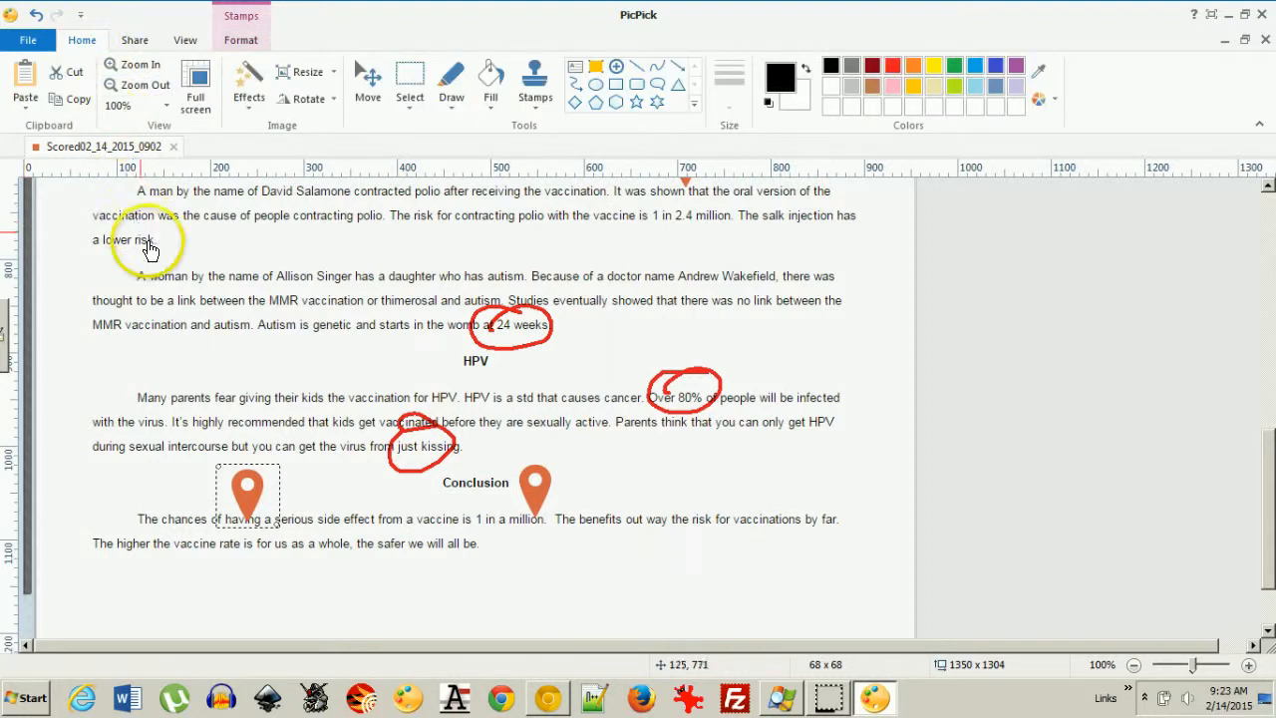
mouse_move(342, 369)
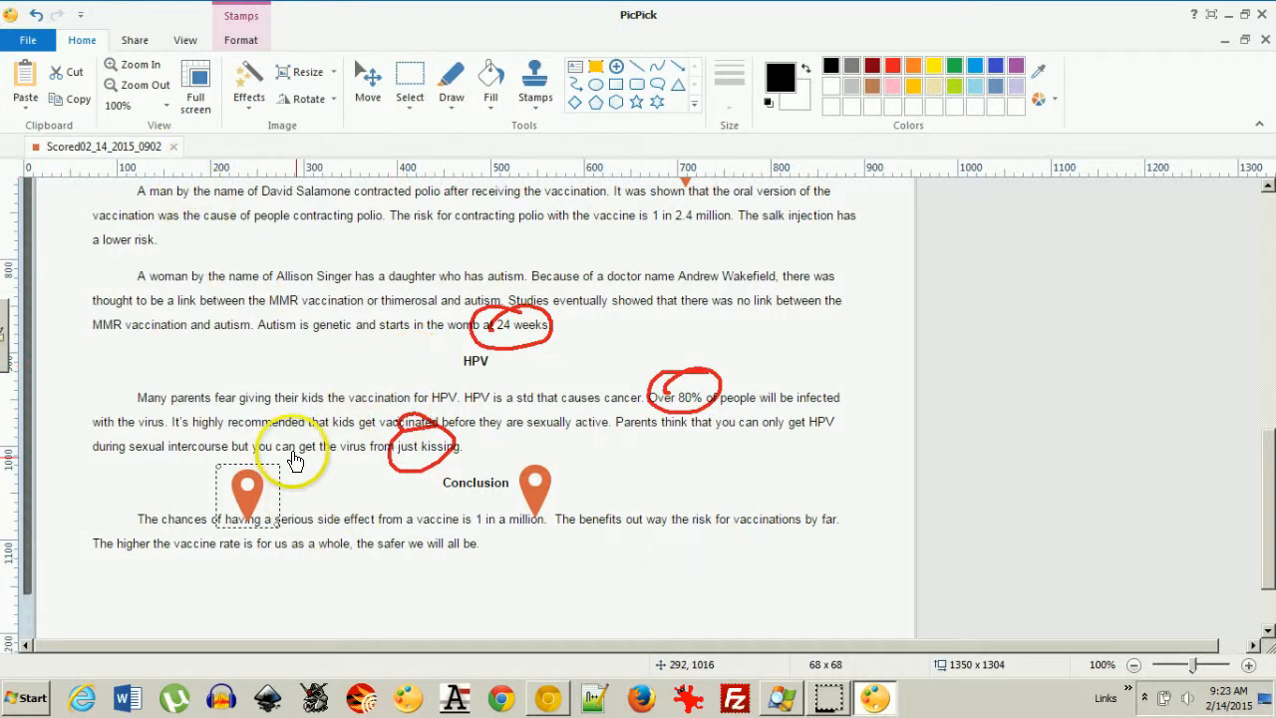
Show the Share destinations and expand the FTP Server send choices
left_click(135, 40)
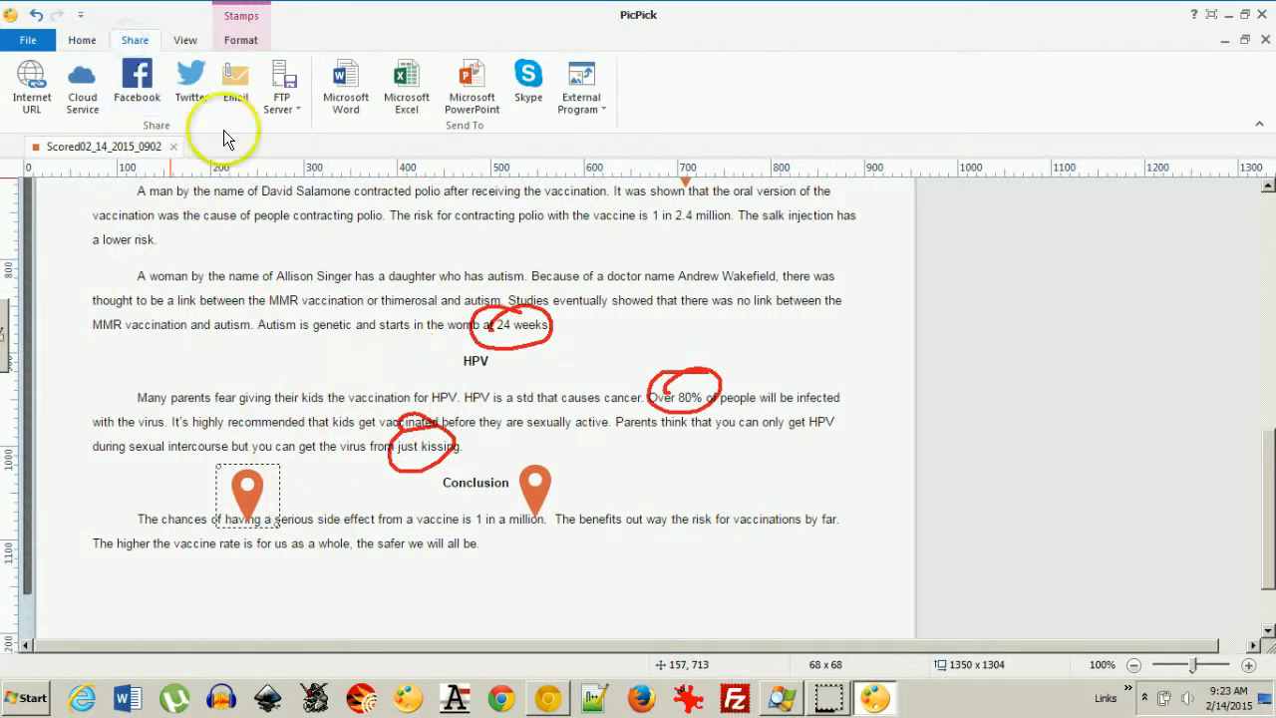
mouse_move(283, 83)
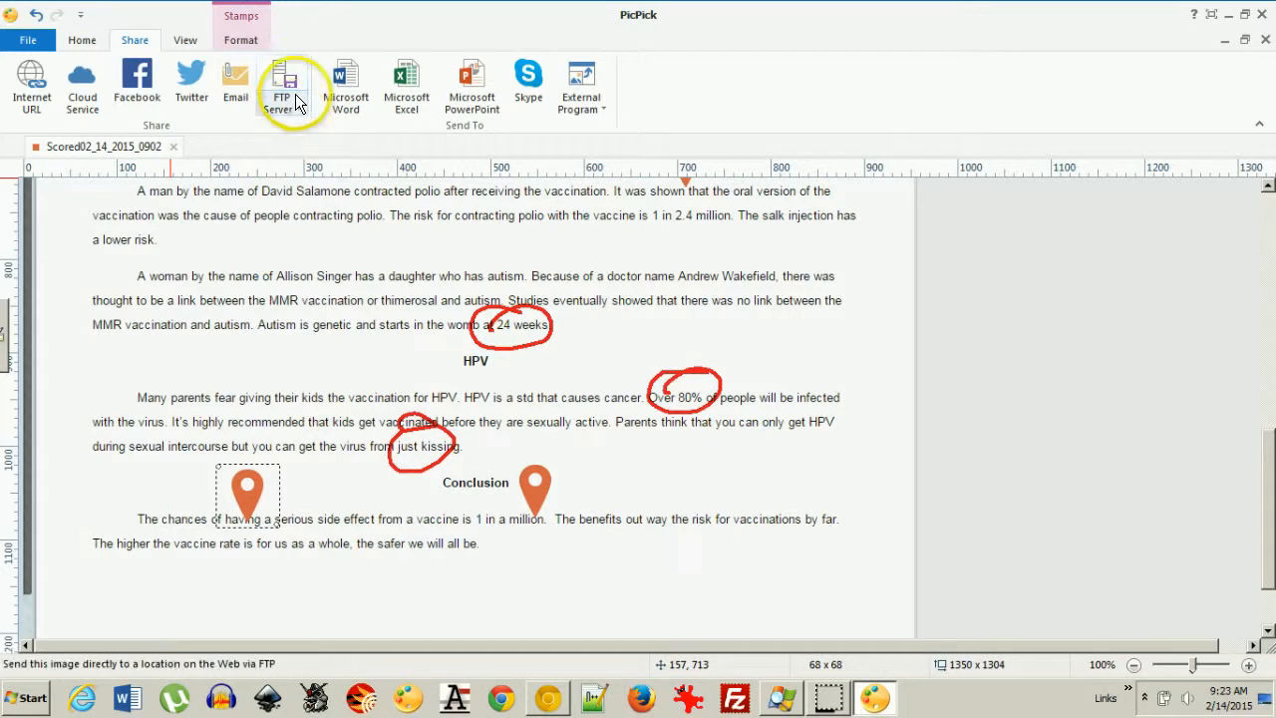
left_click(283, 84)
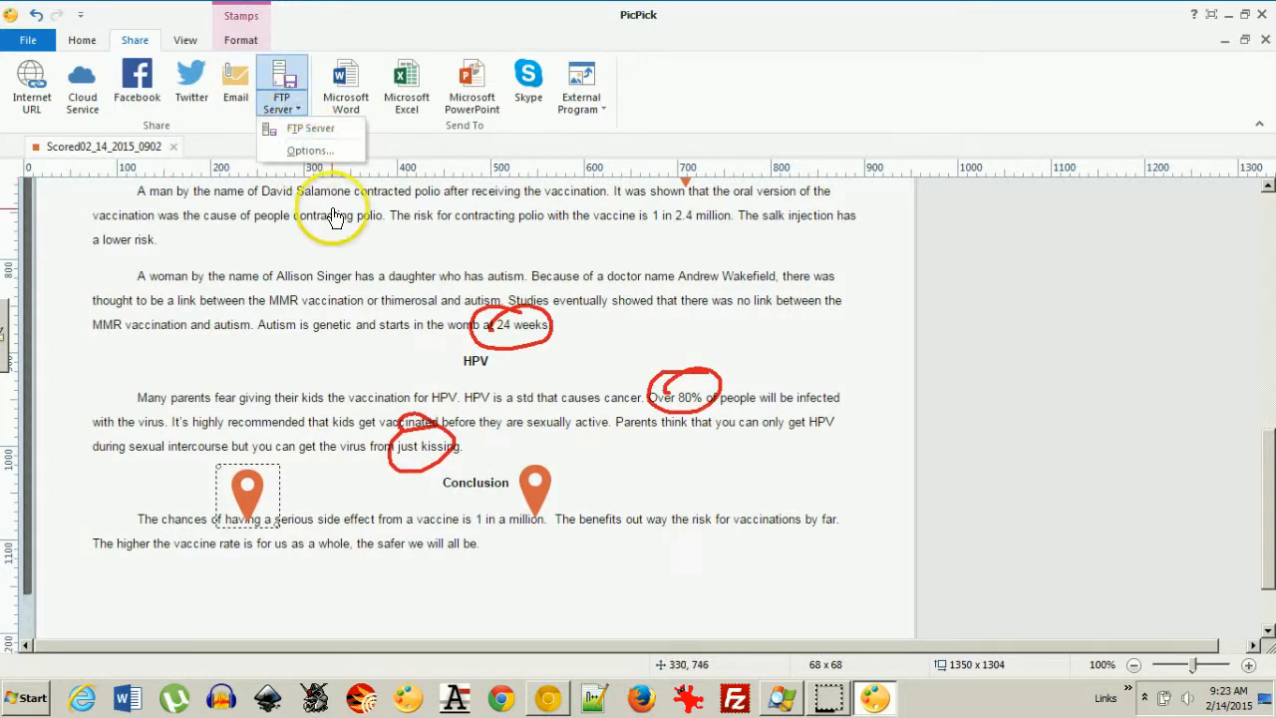
Confirm FTP Options for learningengineer.com/assets/gradedpapers with Copy URL to Clipboard enabled, and save them
left_click(311, 151)
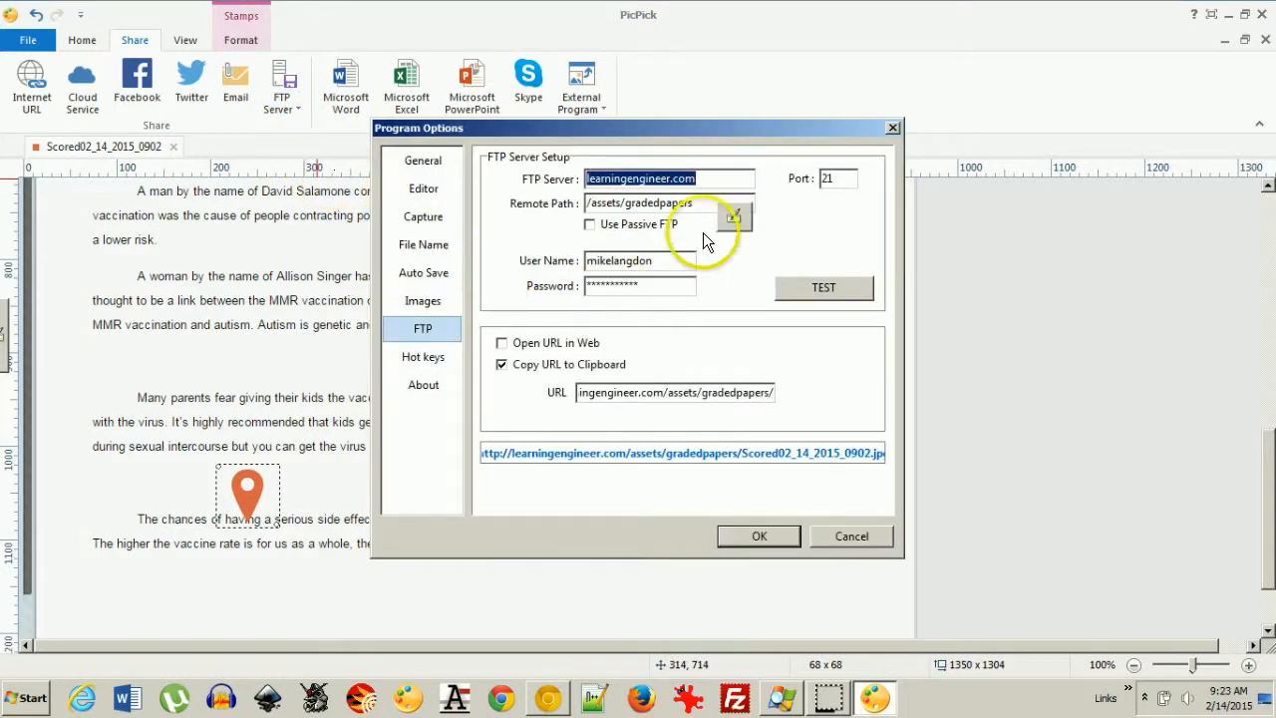
mouse_move(668, 210)
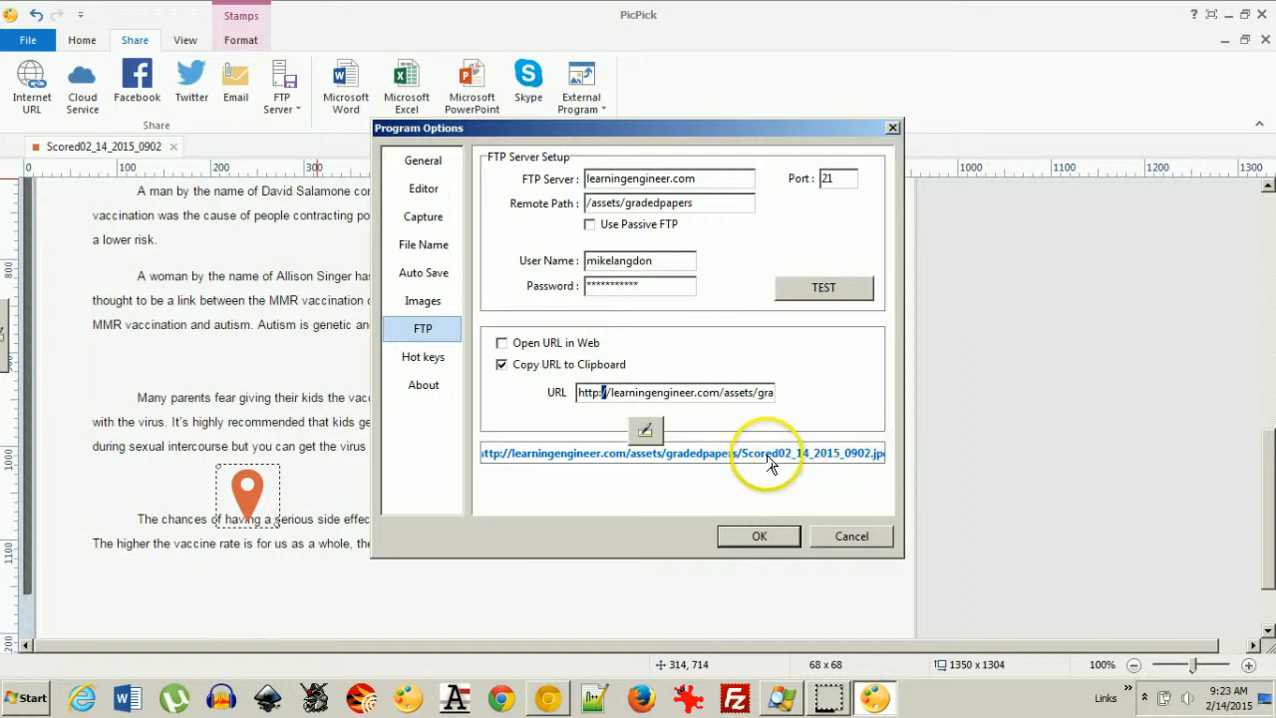
mouse_move(806, 470)
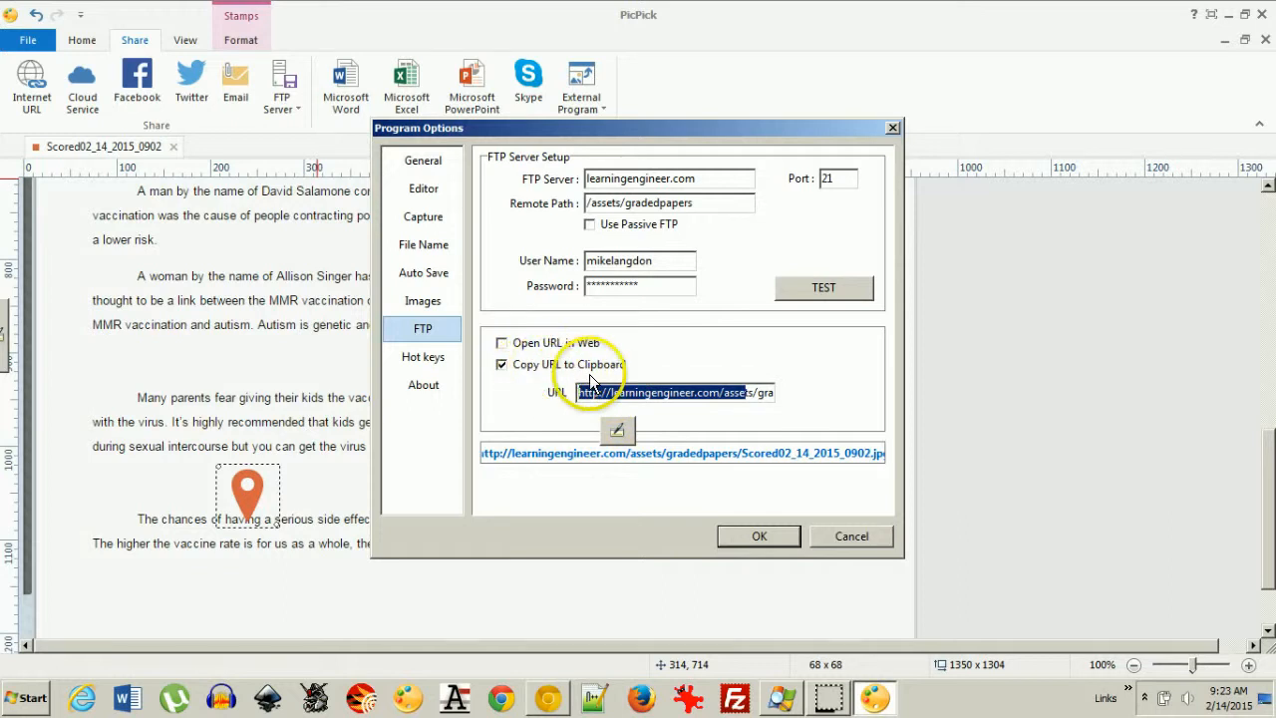
left_click(502, 363)
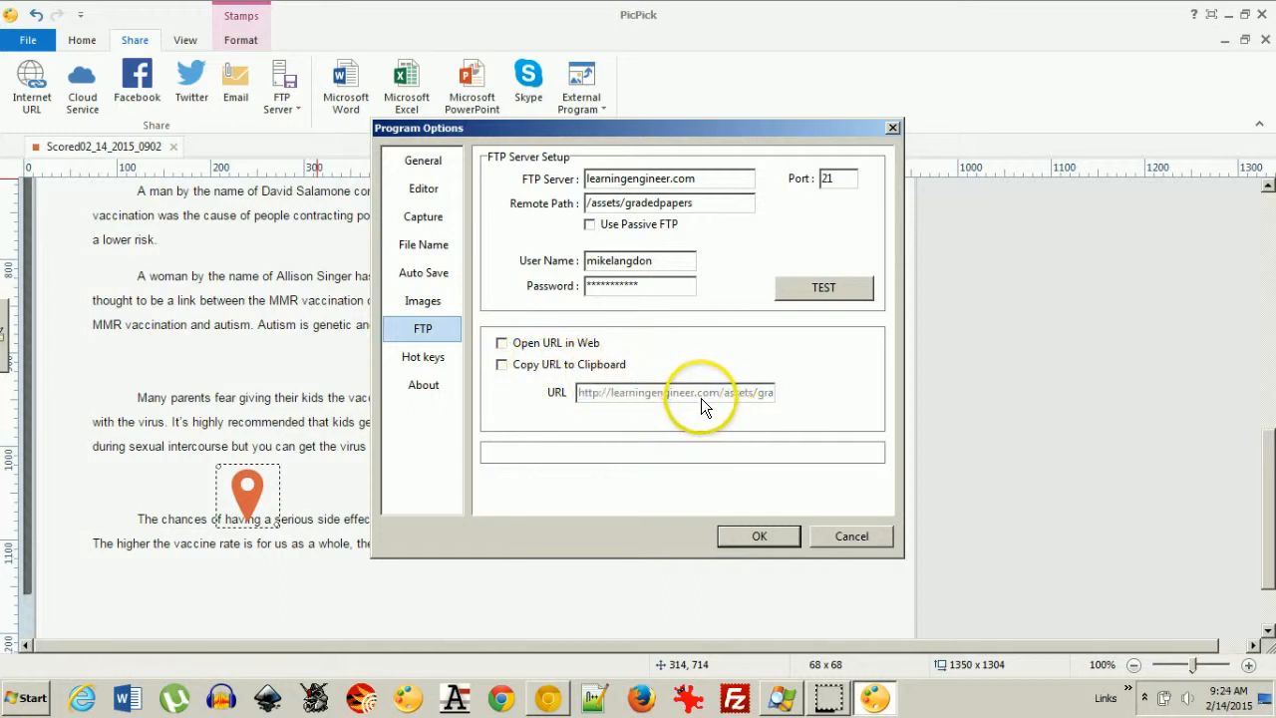
left_click(503, 362)
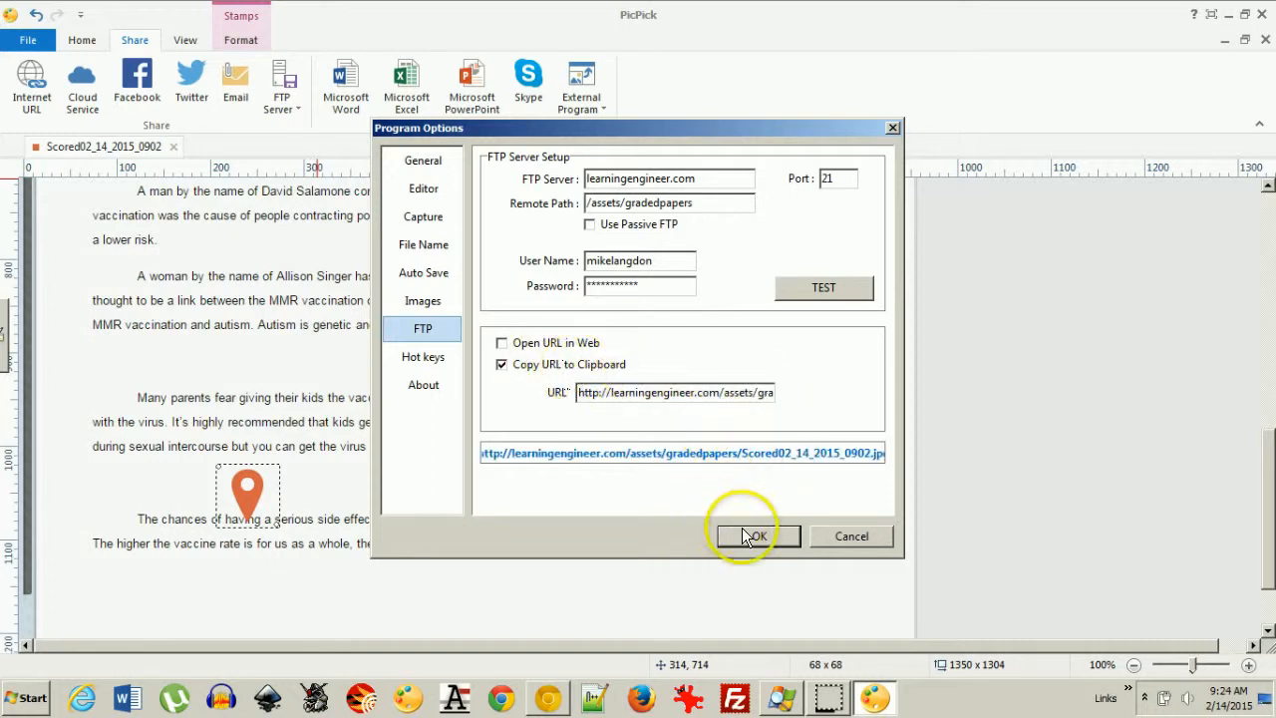
left_click(757, 536)
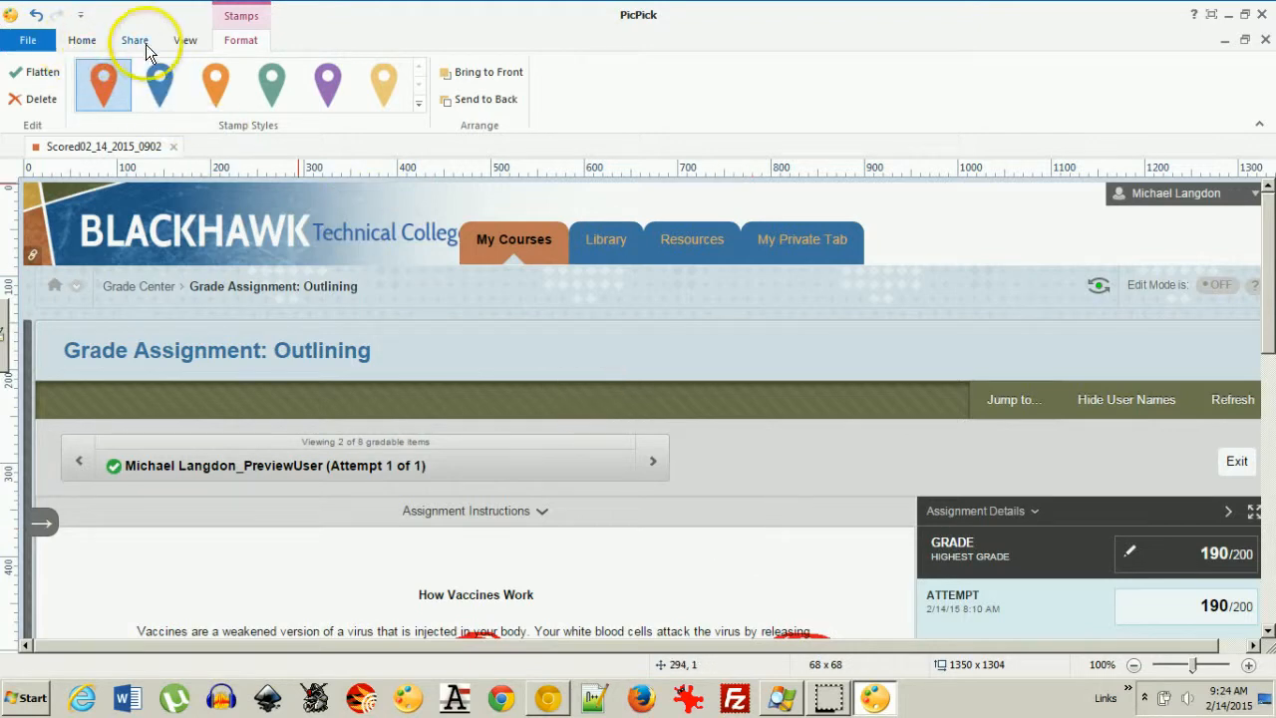
Upload the annotated paper image to the FTP server via Share > FTP Server
left_click(135, 40)
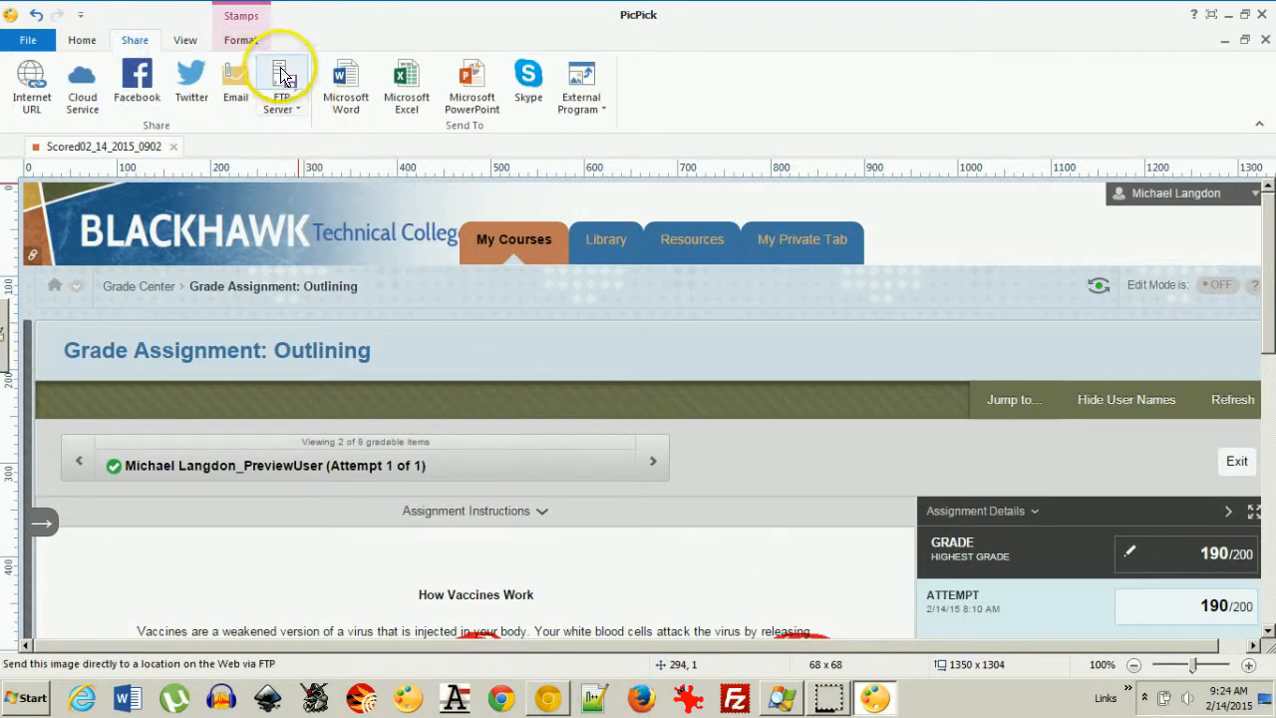
left_click(283, 84)
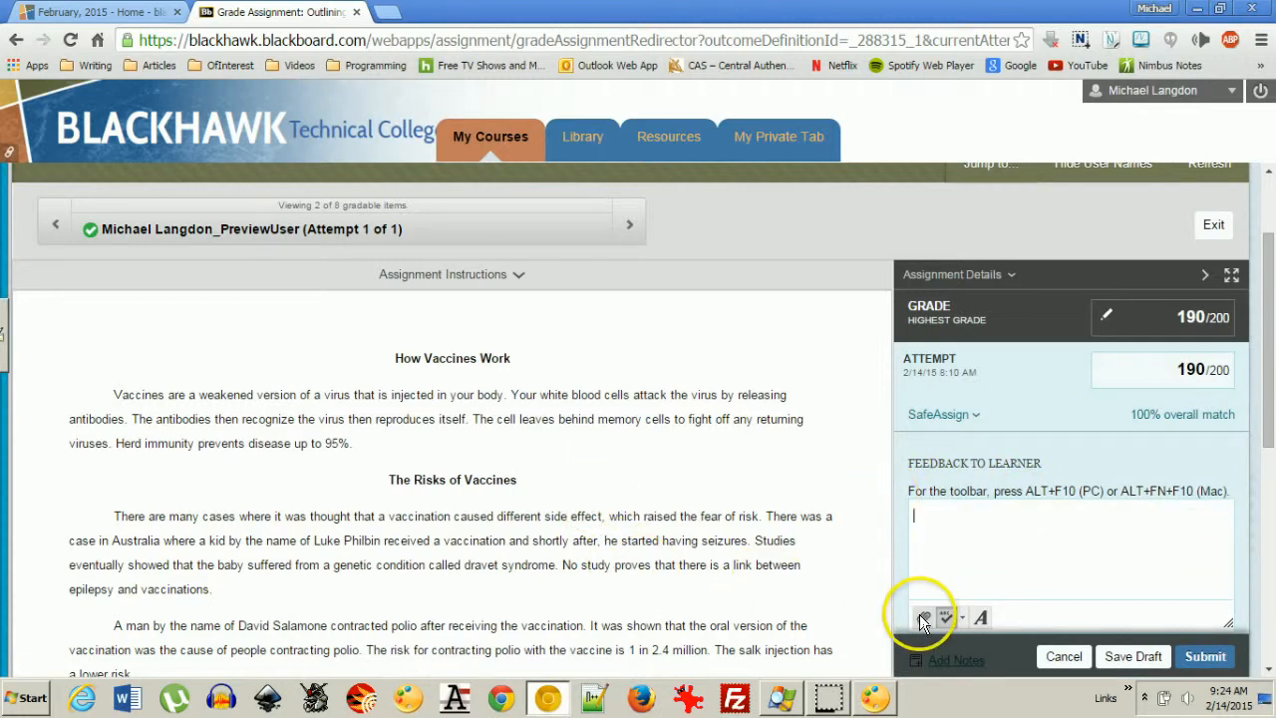
Insert a content link to the uploaded graded-paper image URL on learningengineer.com into the learner feedback
left_click(923, 618)
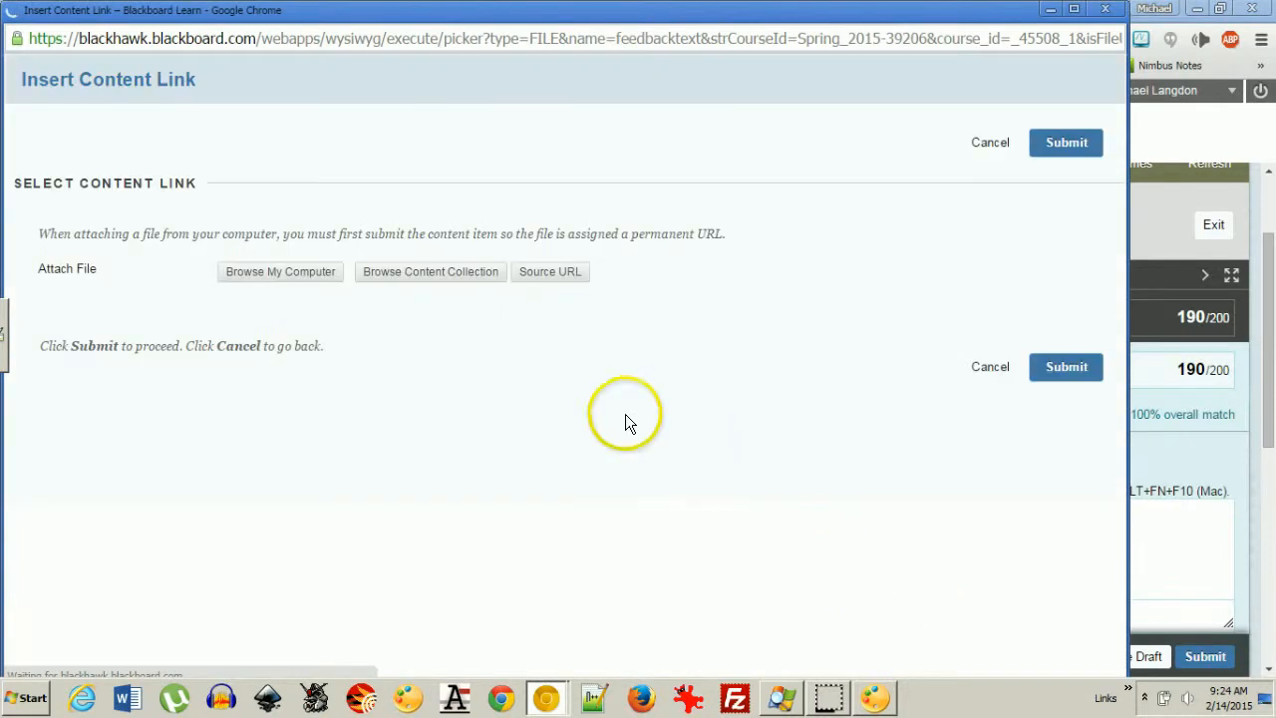
left_click(551, 271)
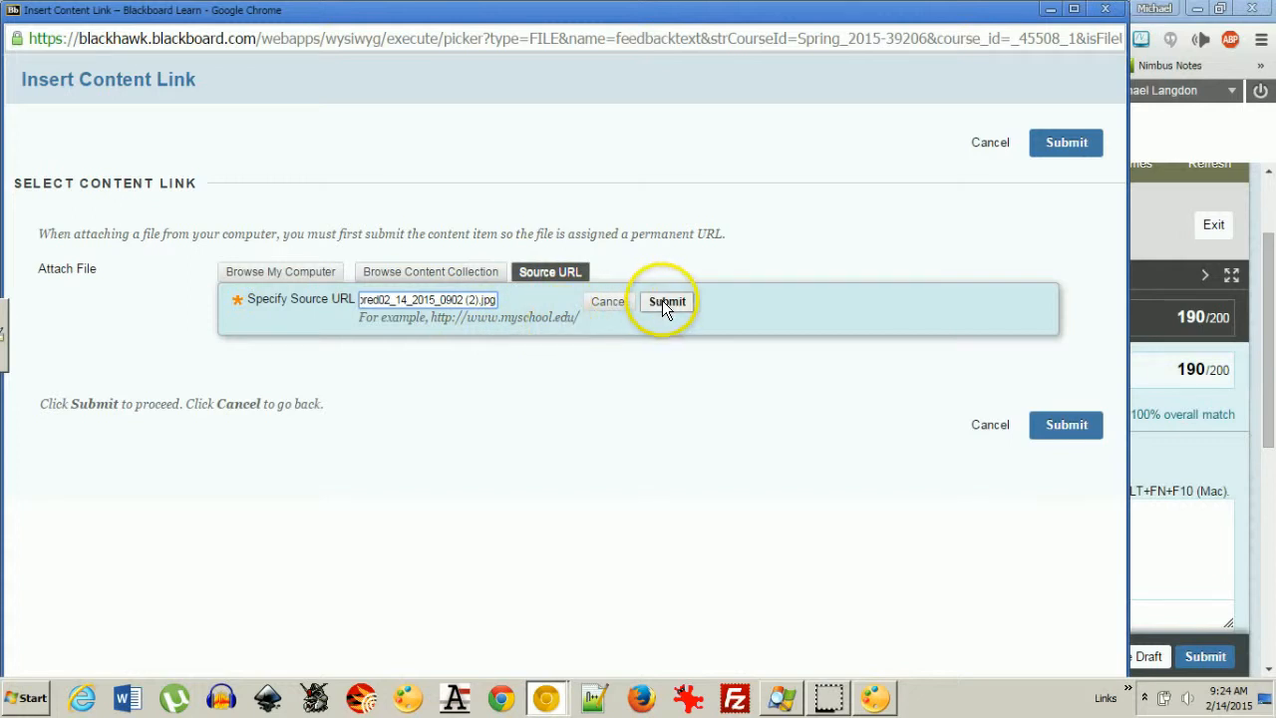
left_click(666, 301)
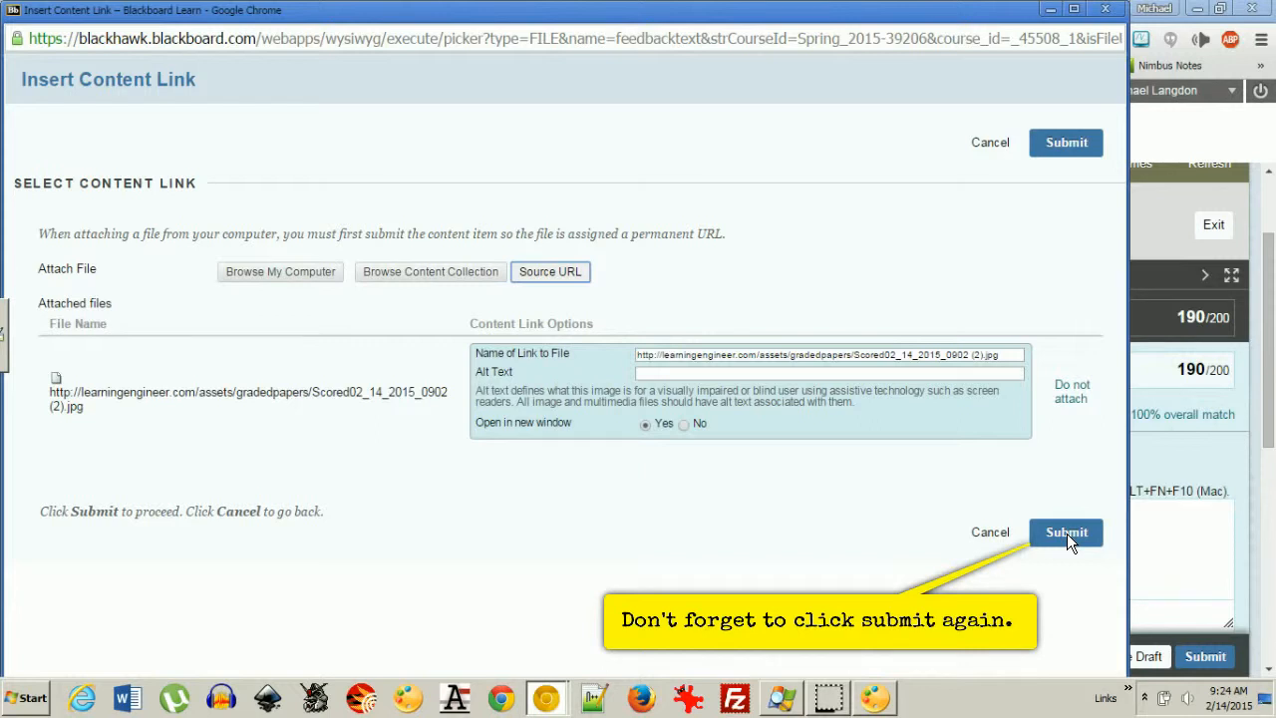
left_click(1064, 530)
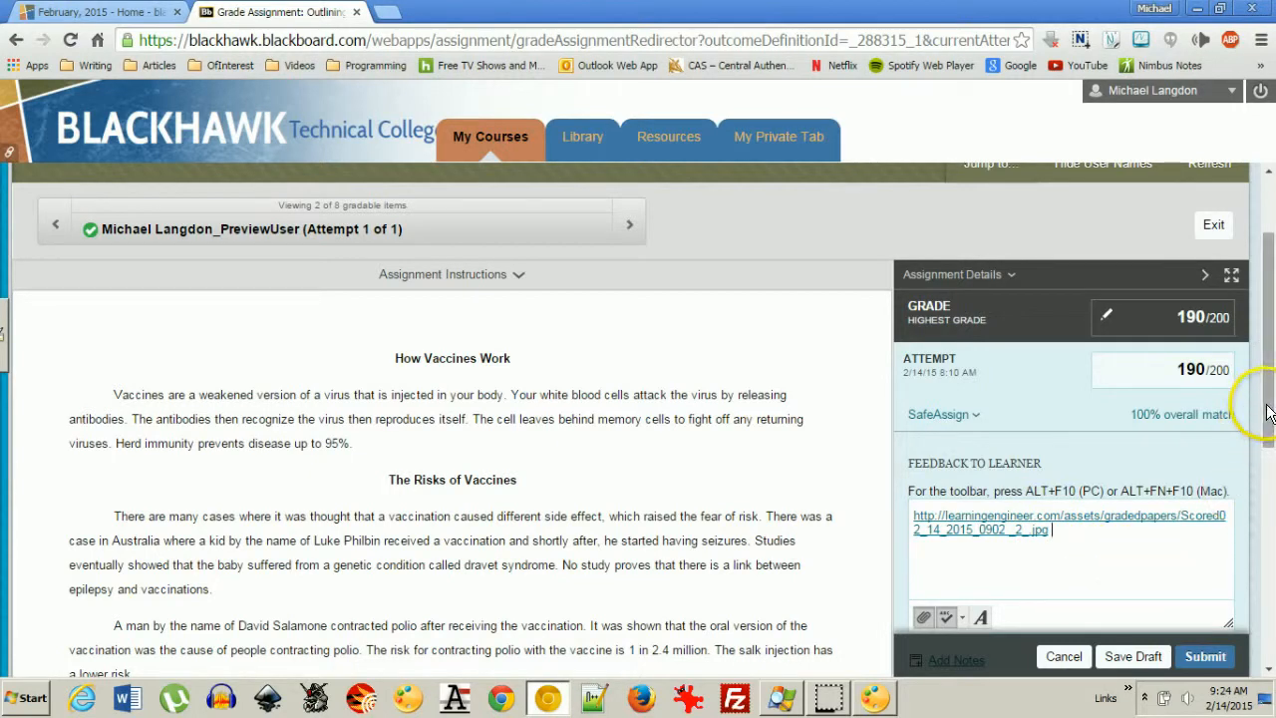
scroll("down", 3)
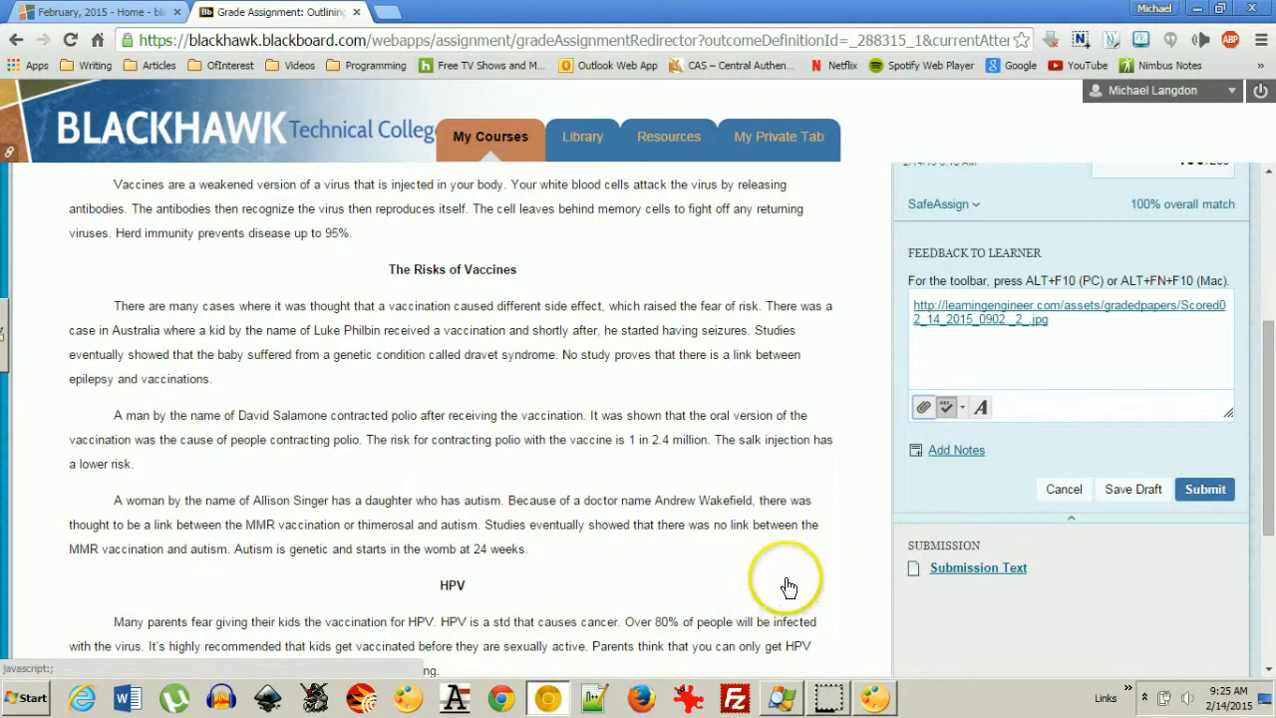
mouse_move(642, 474)
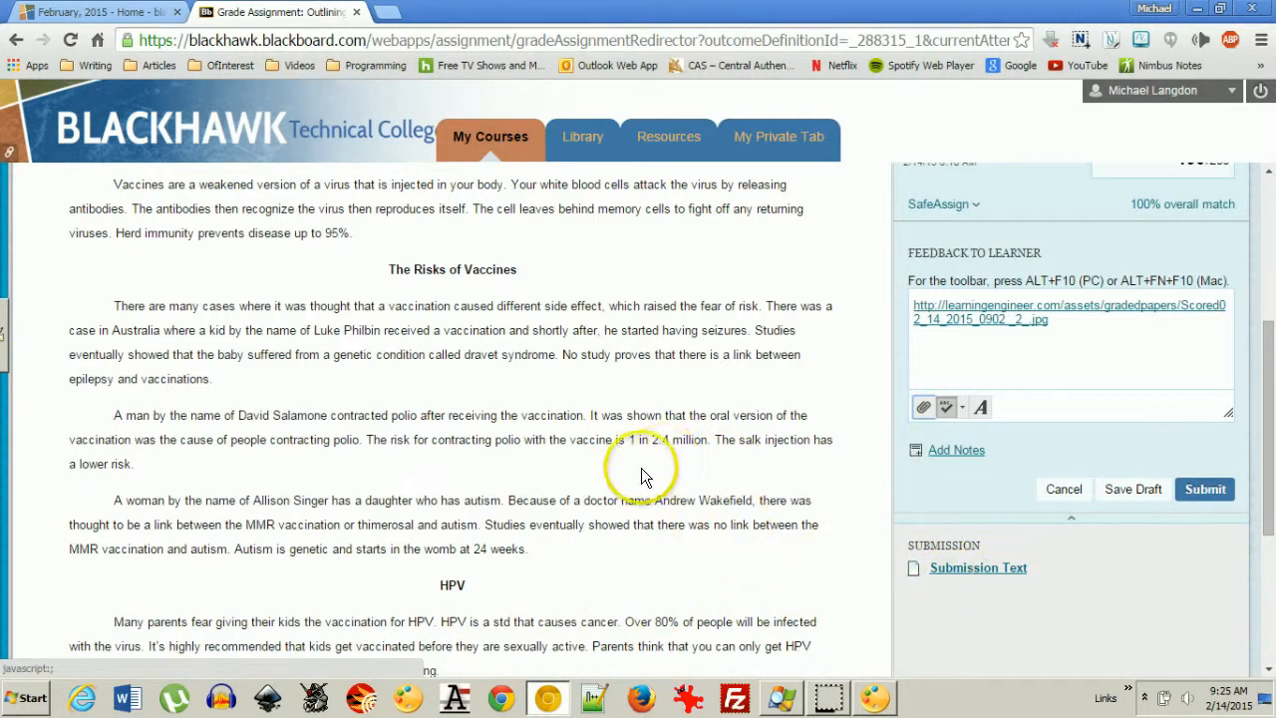
mouse_move(694, 502)
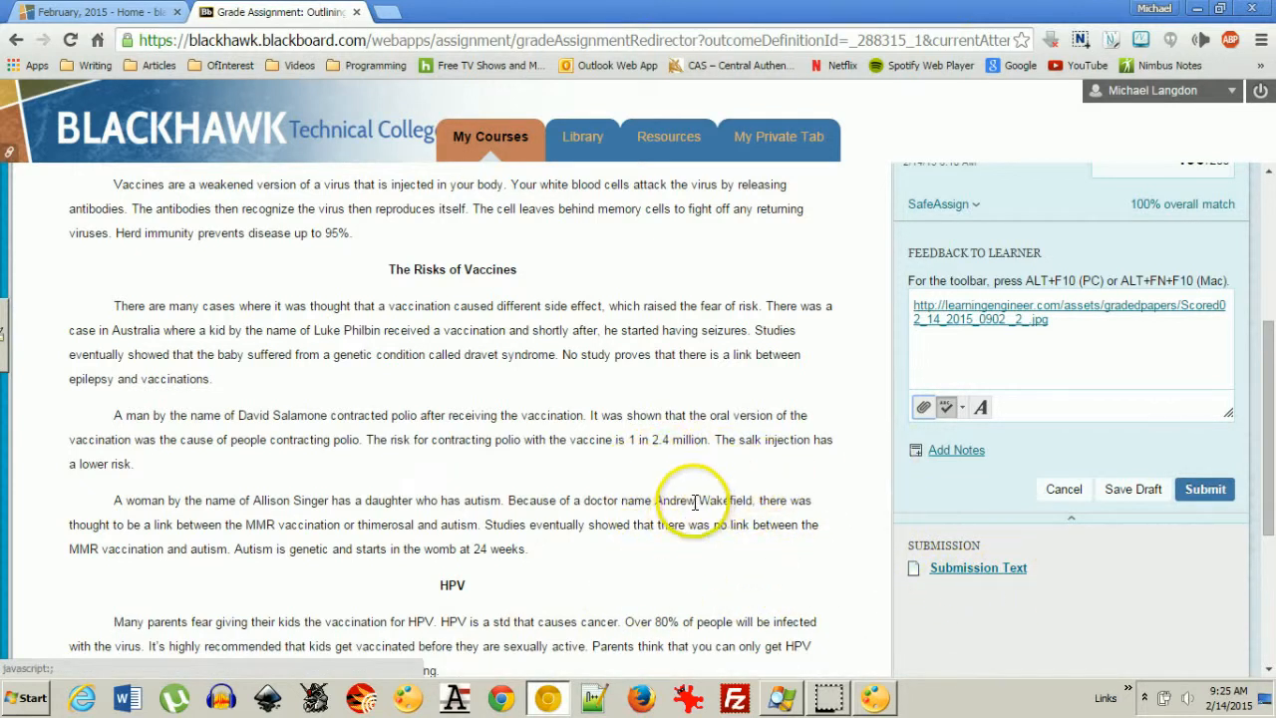